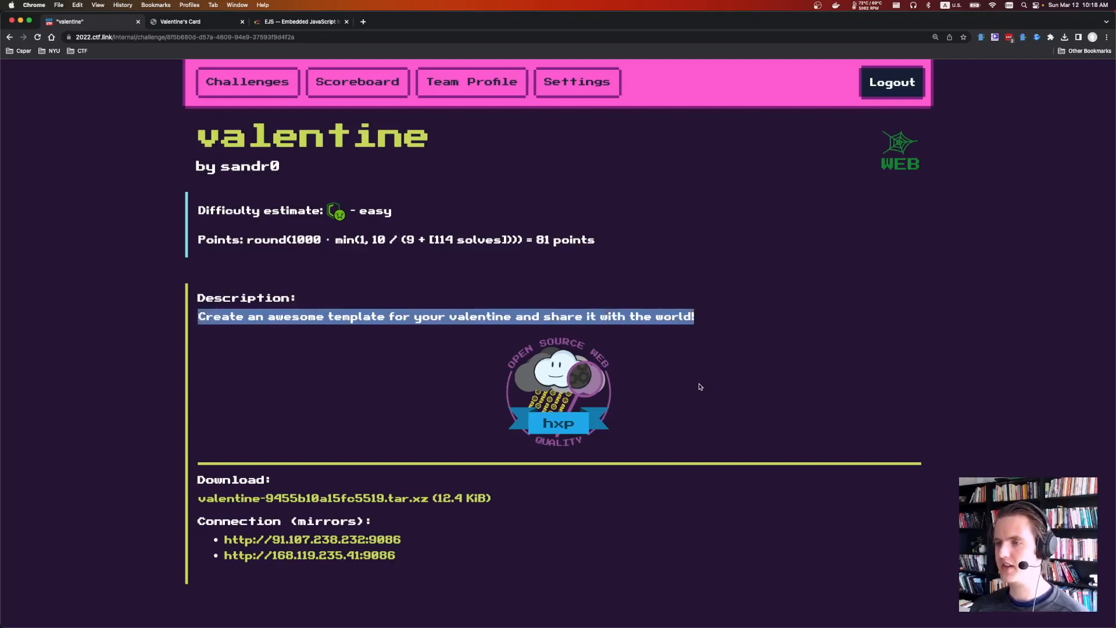
{"action": "mouse_move", "coordinate": [420, 320]}
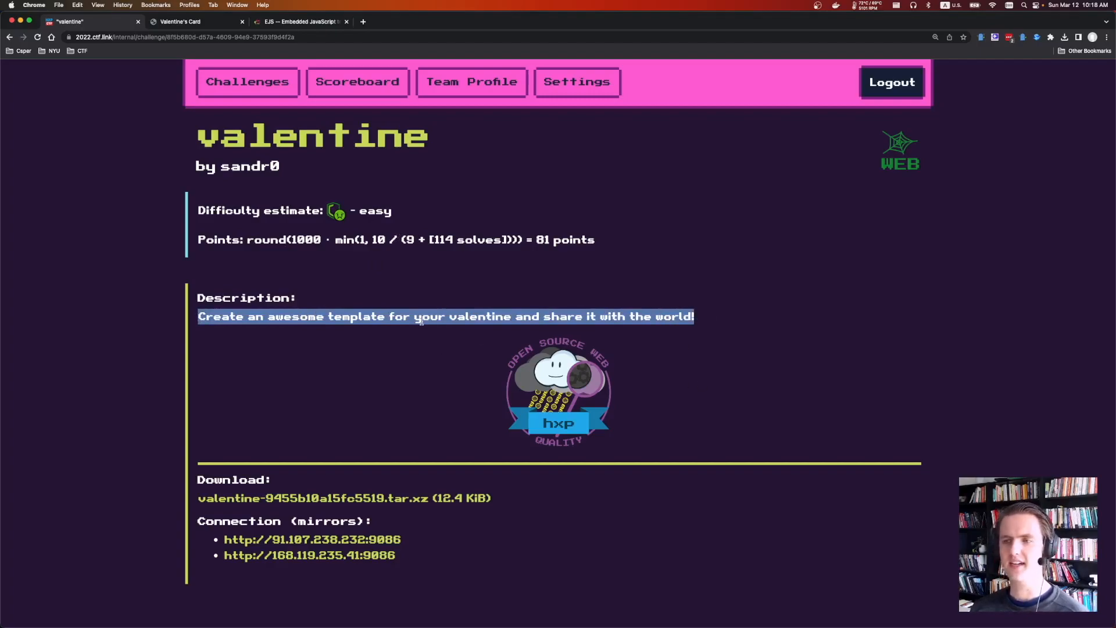
Launch the challenge on the first mirror, browse the default template, and name the card SJP.
{"action": "left_click", "coordinate": [446, 316]}
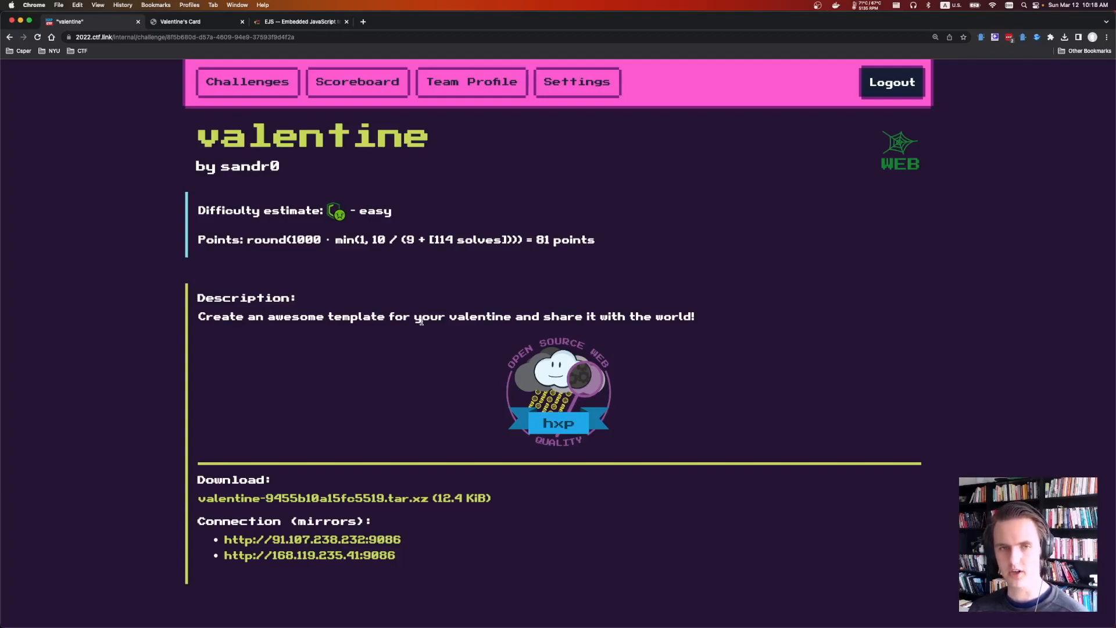
{"action": "mouse_move", "coordinate": [391, 301]}
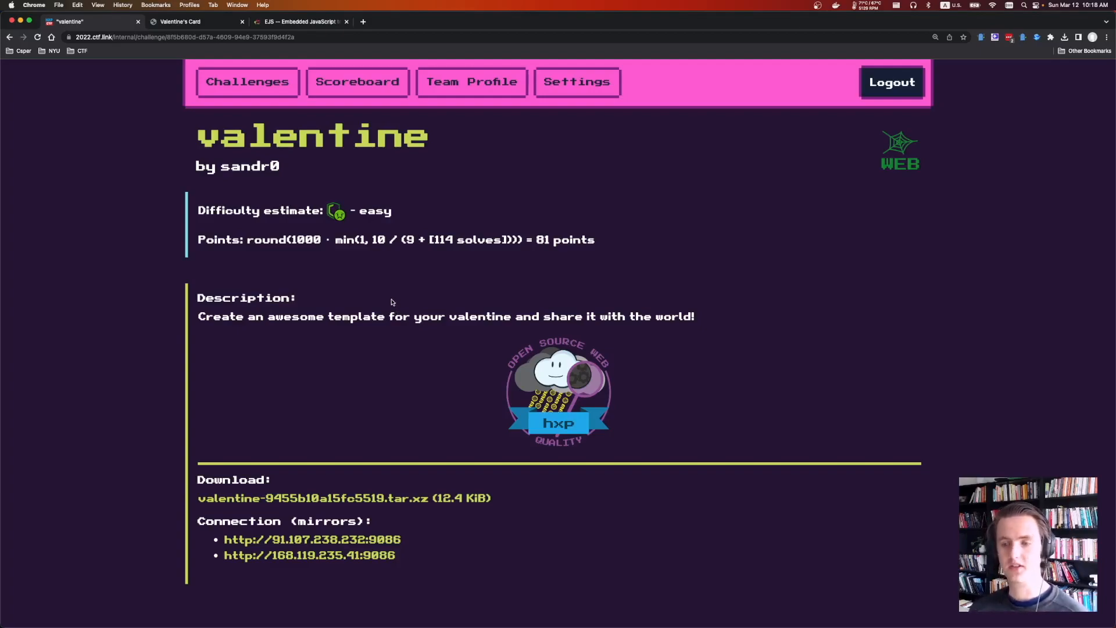
{"action": "mouse_move", "coordinate": [312, 539]}
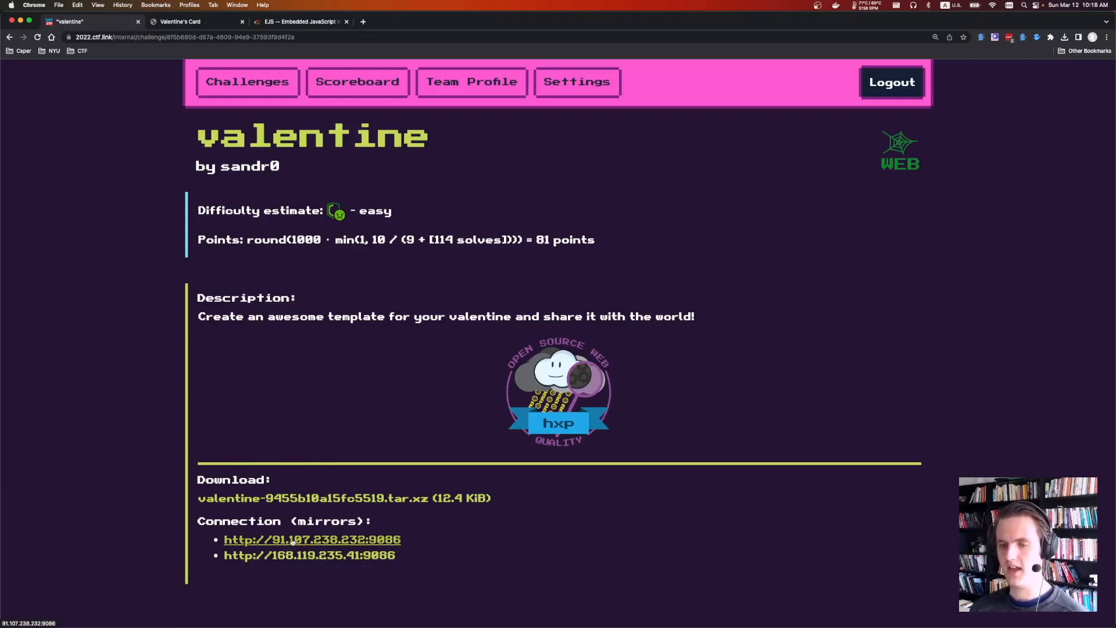
{"action": "left_click", "coordinate": [311, 539]}
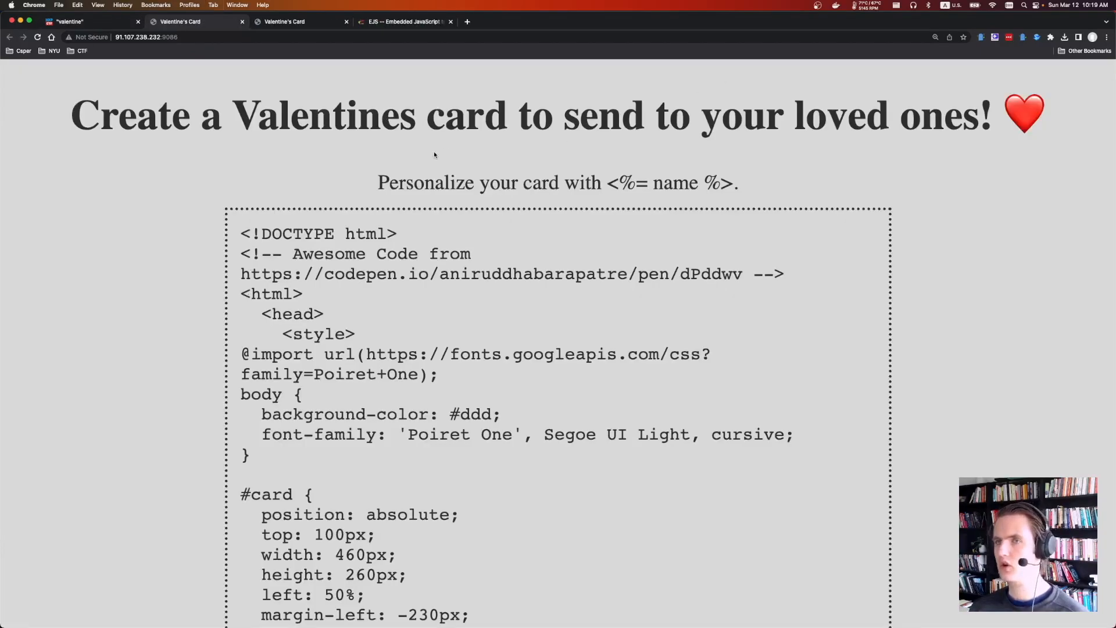
{"action": "mouse_move", "coordinate": [603, 172]}
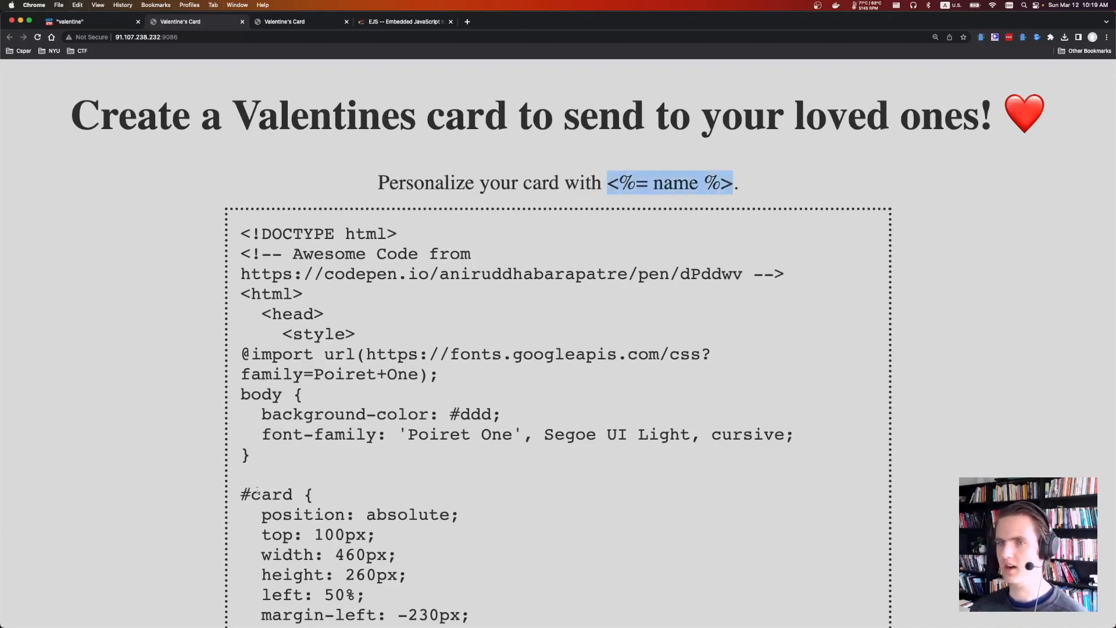
{"action": "scroll", "scroll_direction": "down", "scroll_amount": 3}
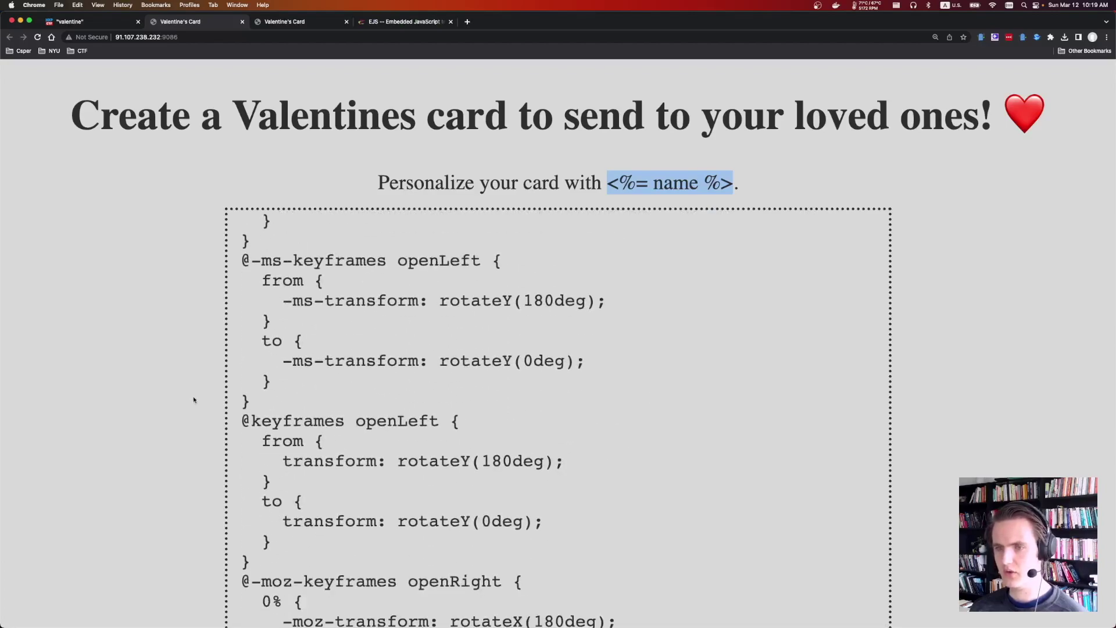
{"action": "scroll", "scroll_direction": "down", "scroll_amount": 3}
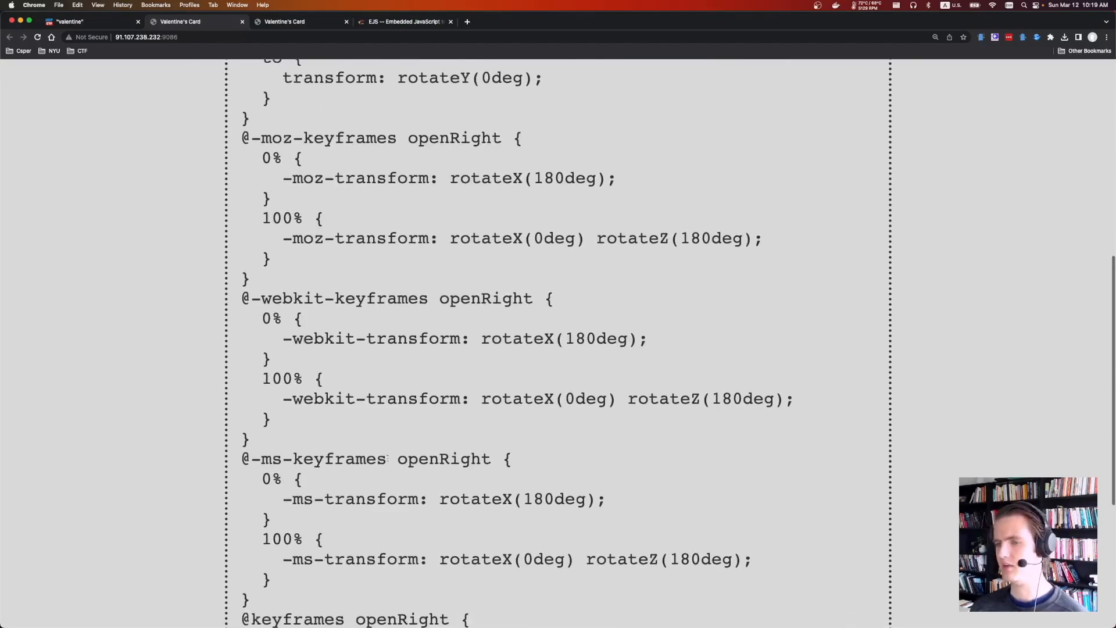
{"action": "scroll", "scroll_direction": "down", "scroll_amount": 3}
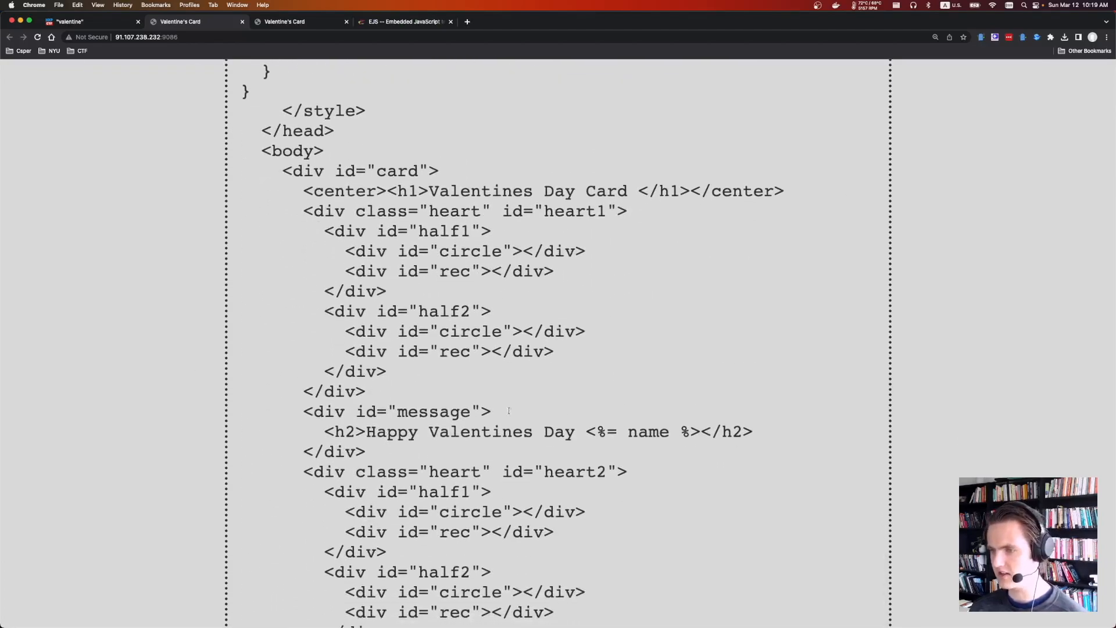
{"action": "double_click", "coordinate": [647, 431]}
{"action": "type", "text": "SJP"}
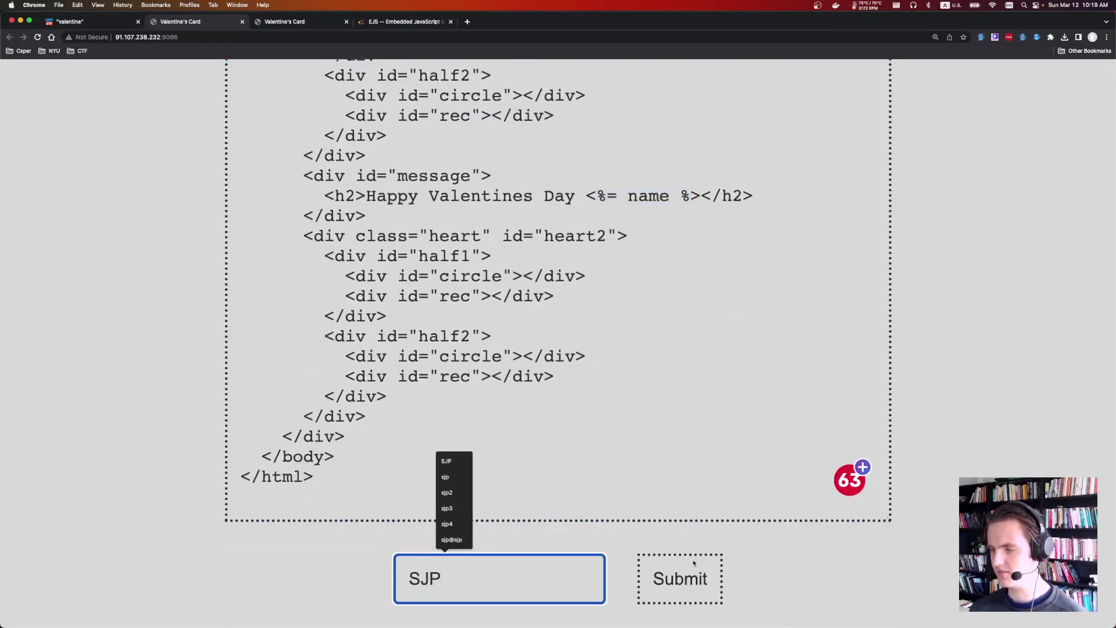
Rewrite the card template as a 'Name:' line with a changed placeholder variable and submit.
{"action": "left_click", "coordinate": [679, 578]}
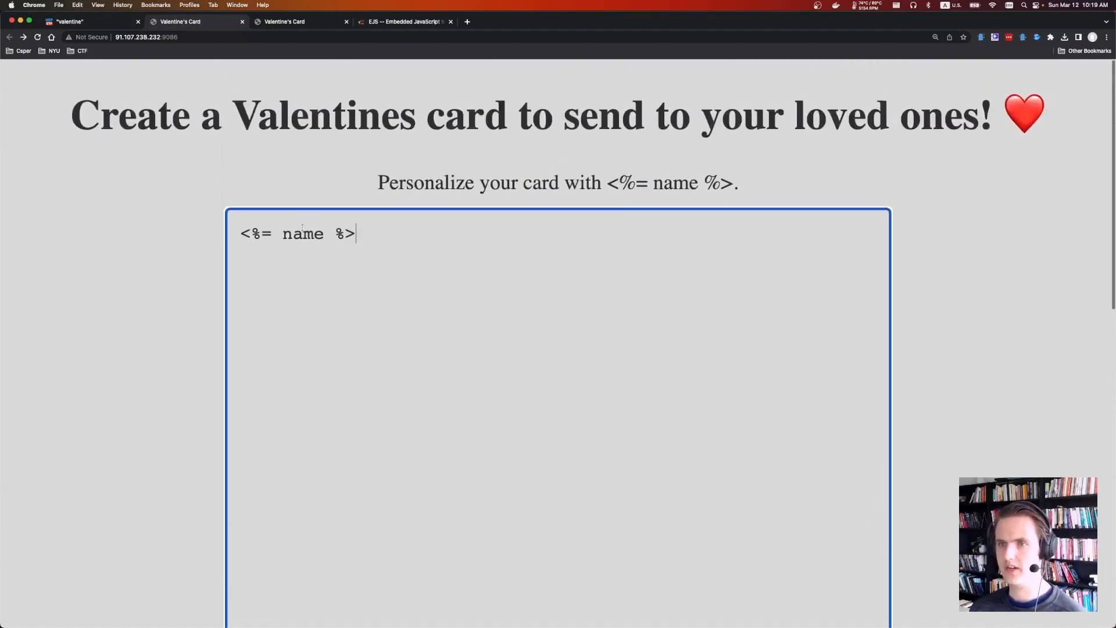
{"action": "type", "text": "N"}
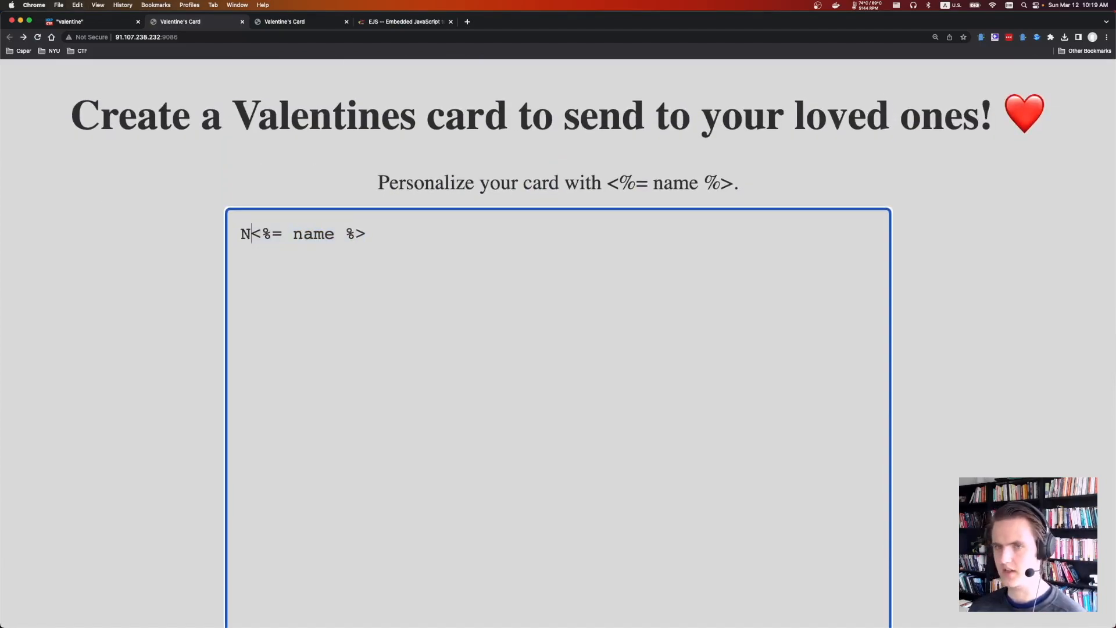
{"action": "type", "text": "ame:"}
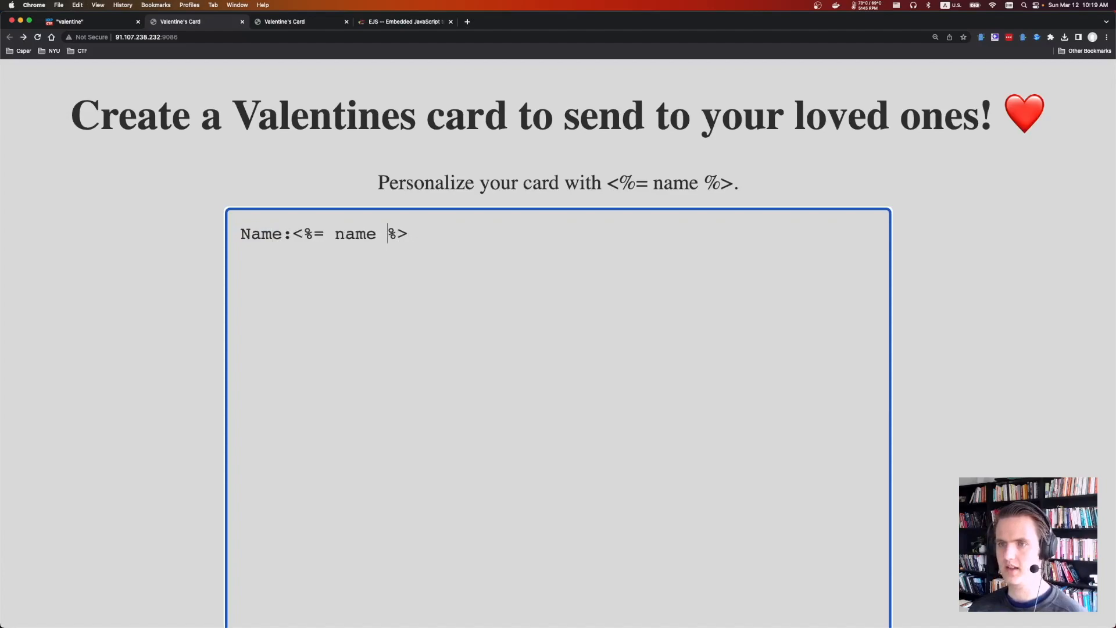
{"action": "type", "text": "proje"}
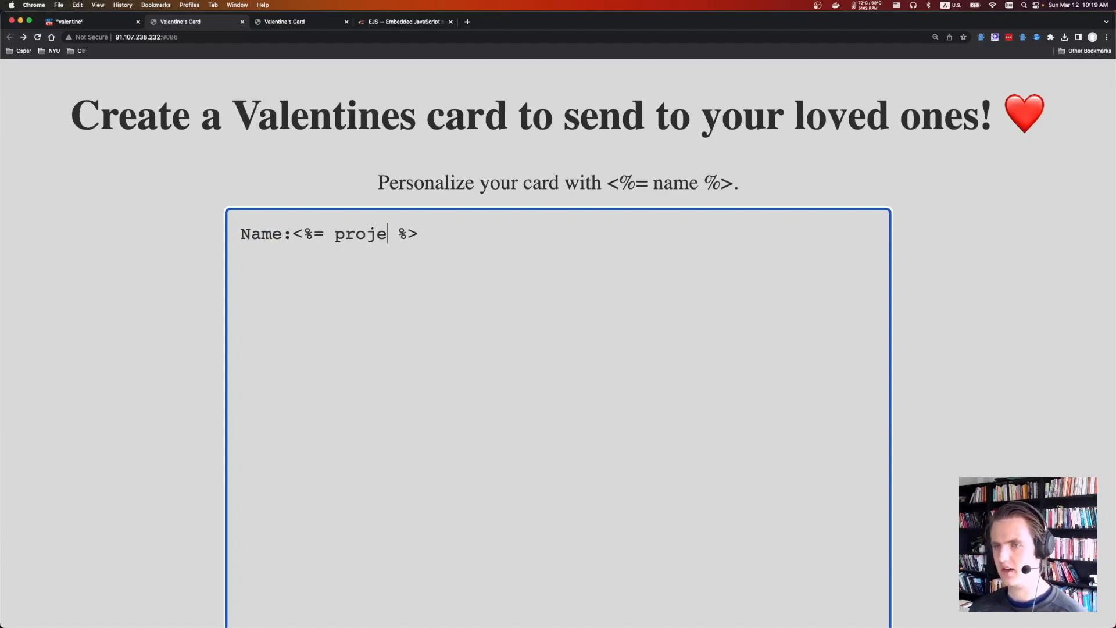
{"action": "type", "text": "proce"}
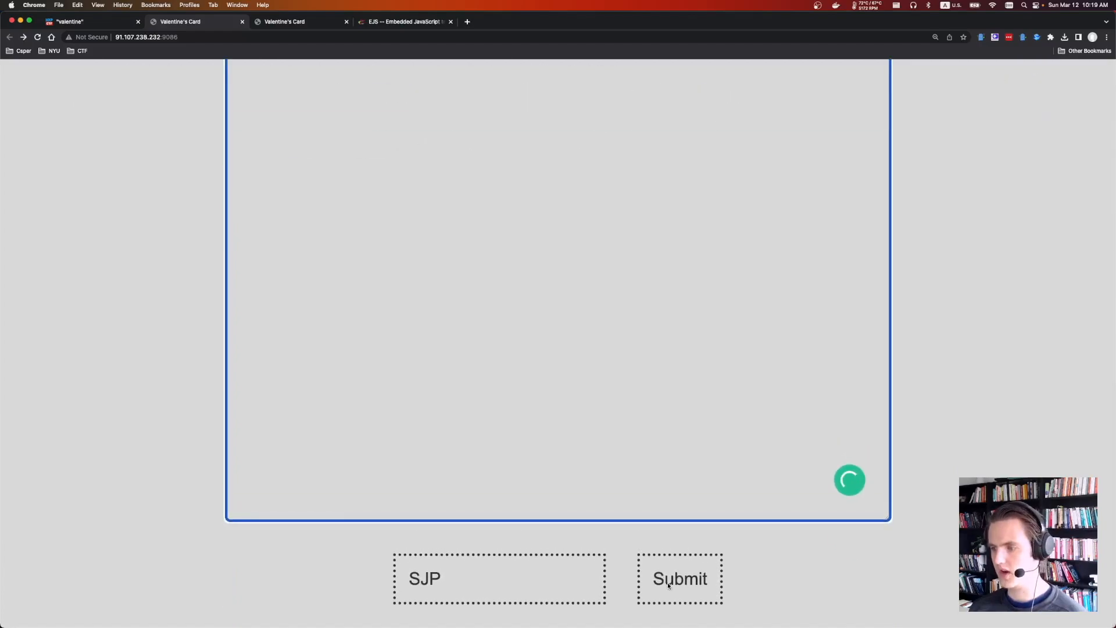
{"action": "left_click", "coordinate": [679, 578]}
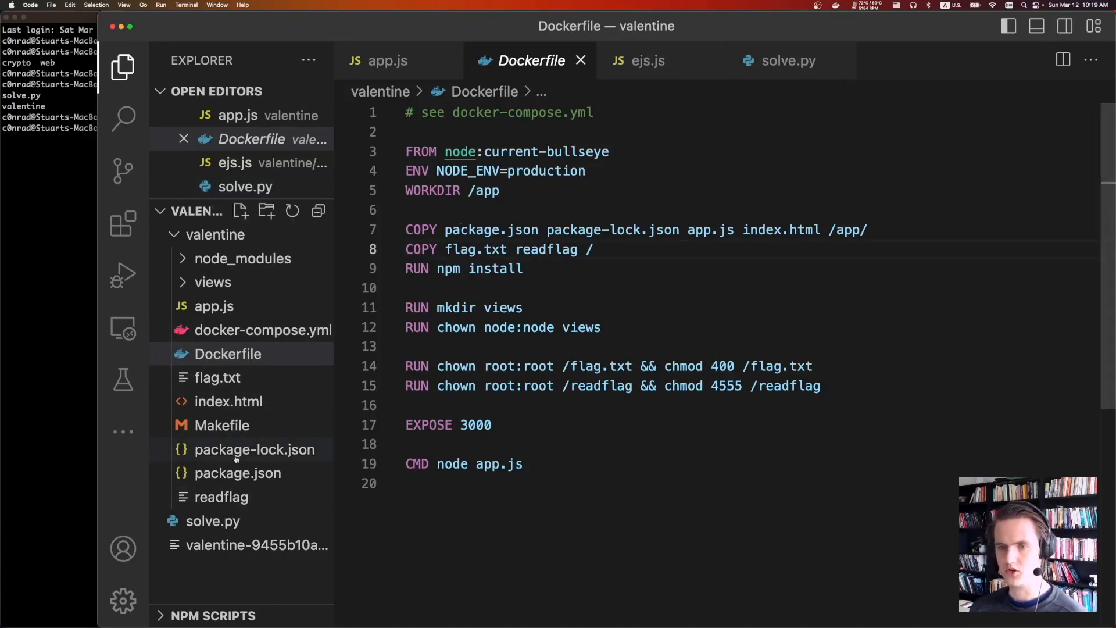
Look over the Dockerfile, then open index.html from the Explorer.
{"action": "double_click", "coordinate": [602, 386]}
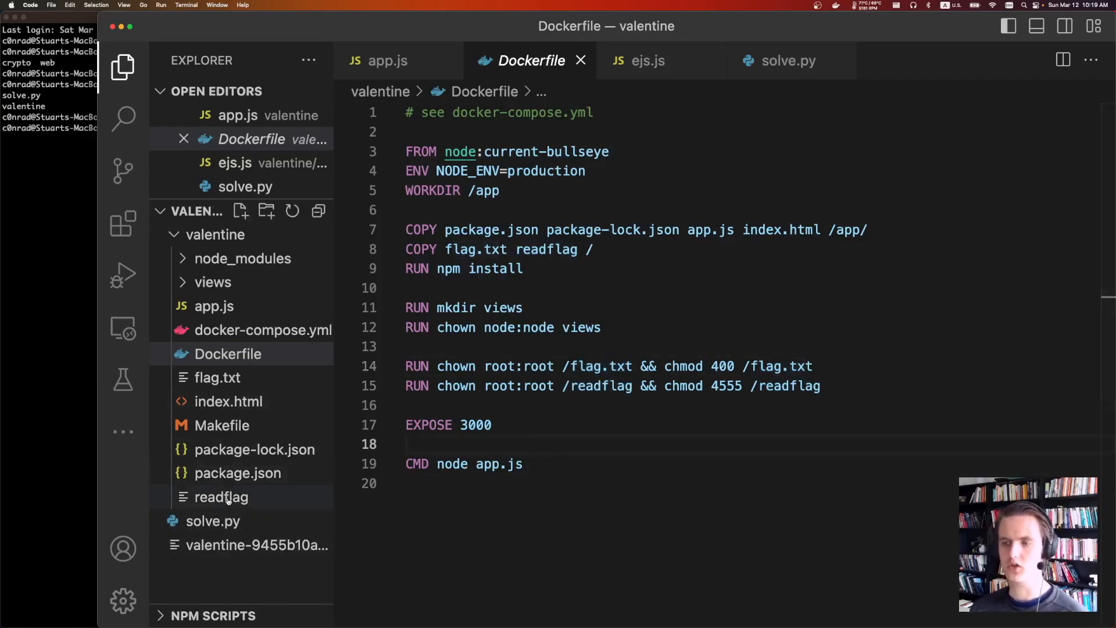
{"action": "mouse_move", "coordinate": [228, 400]}
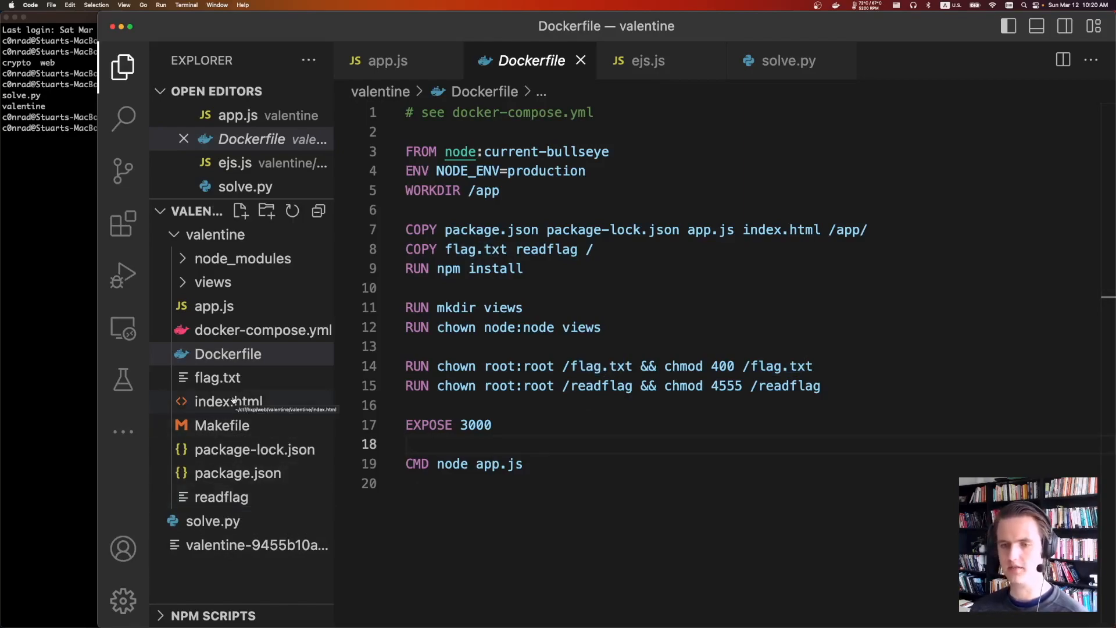
{"action": "left_click", "coordinate": [229, 400]}
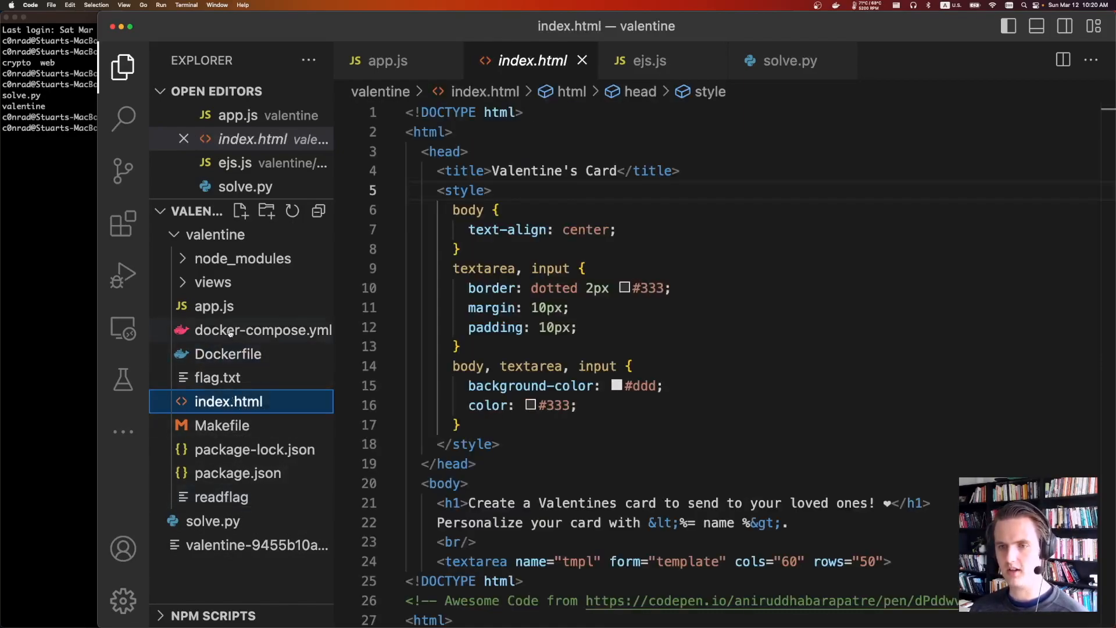
Open app.js and remove console.log("tmpl", tmpl) from the POST /template handler.
{"action": "left_click", "coordinate": [263, 330]}
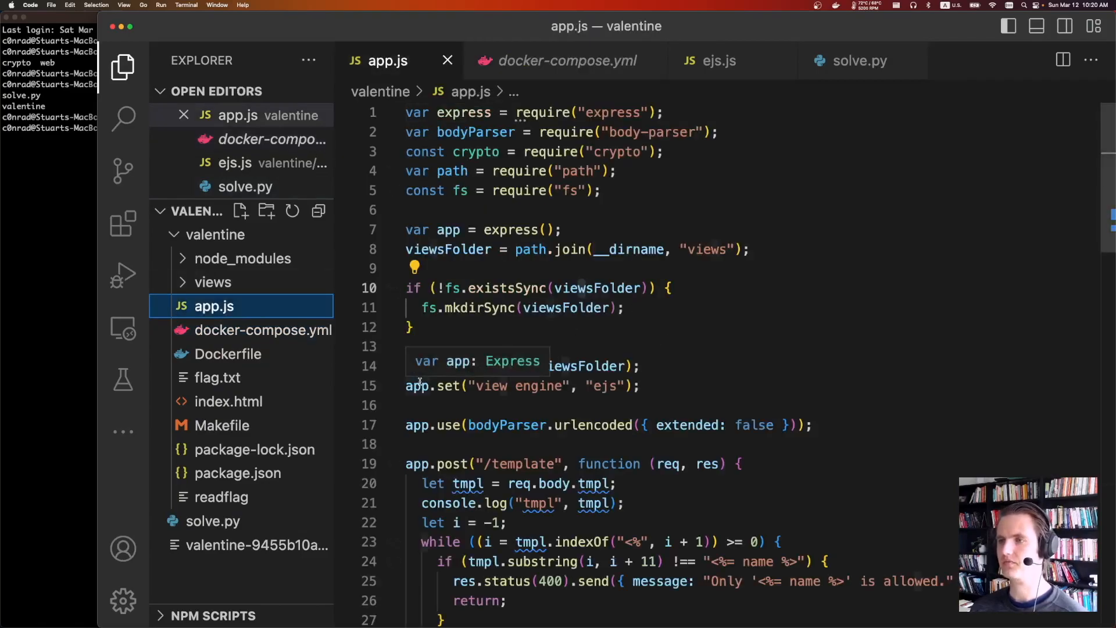
{"action": "left_click", "coordinate": [122, 66]}
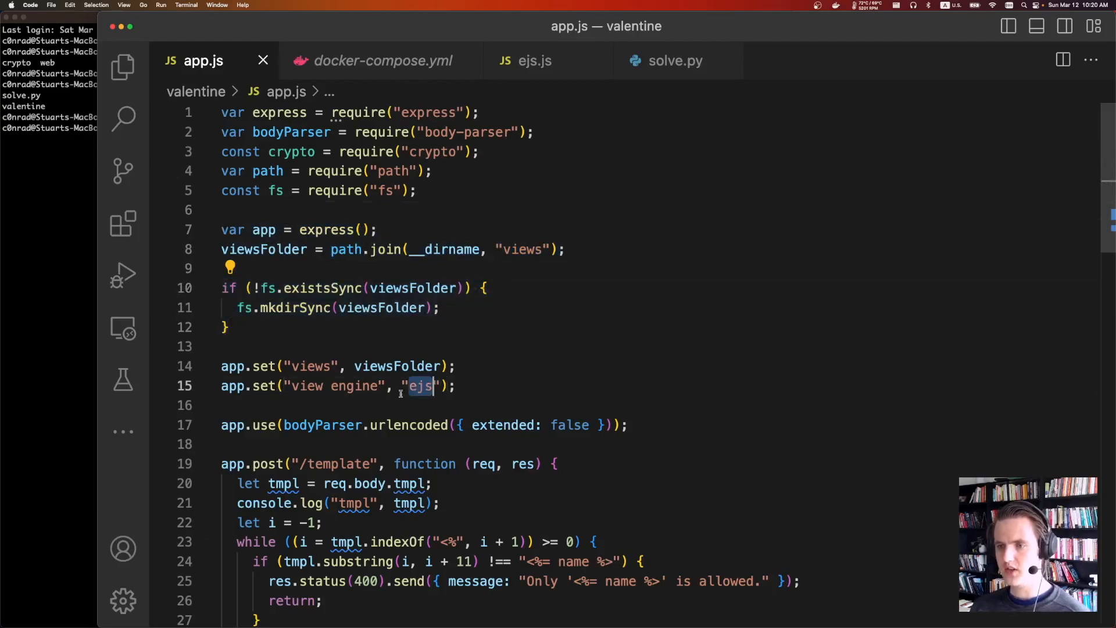
{"action": "scroll", "scroll_direction": "down", "scroll_amount": 3}
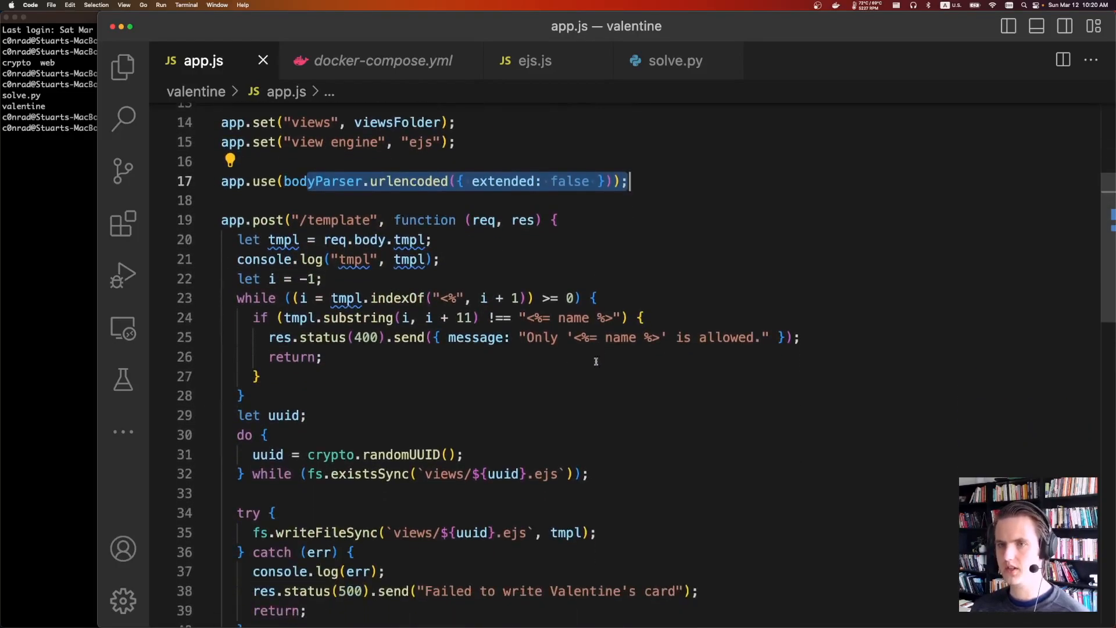
{"action": "scroll", "scroll_direction": "down", "scroll_amount": 3}
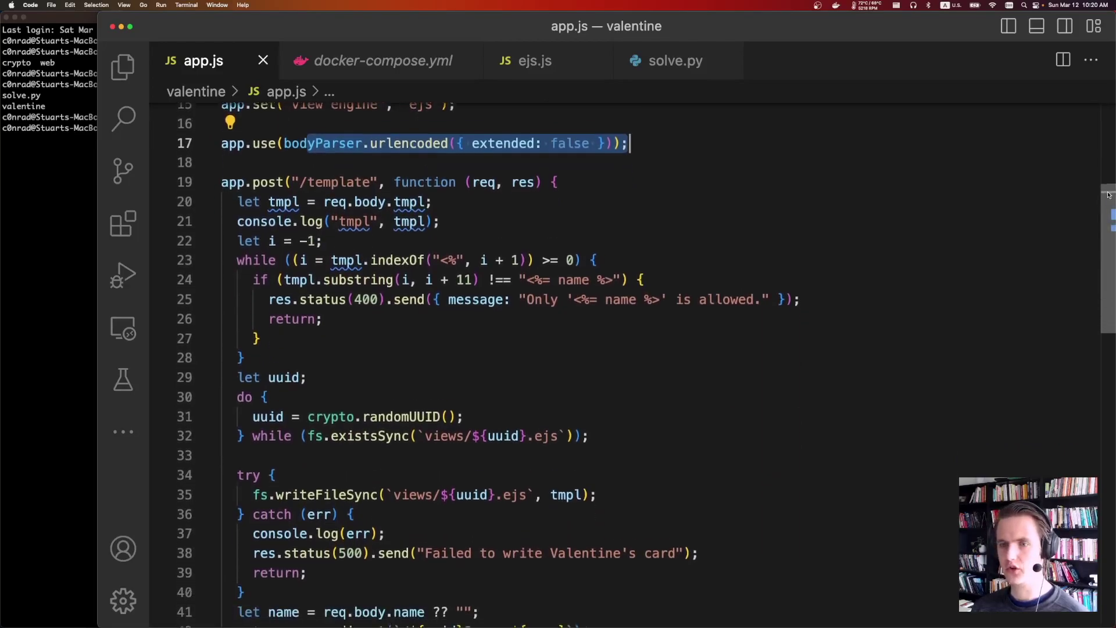
{"action": "scroll", "scroll_direction": "down", "scroll_amount": 3}
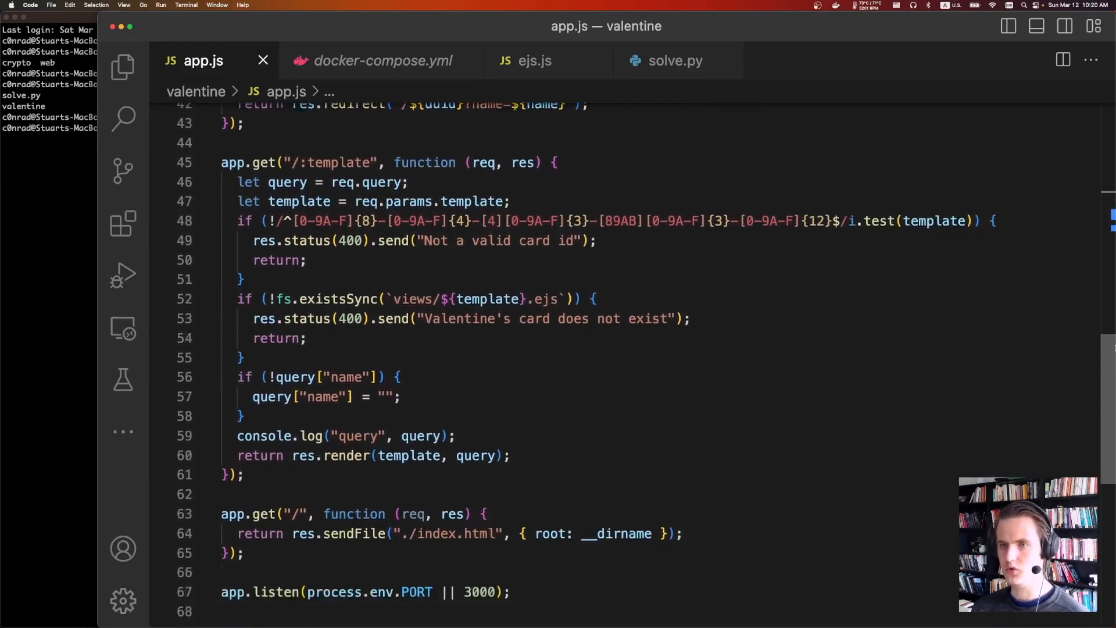
{"action": "scroll", "scroll_direction": "up", "scroll_amount": 3}
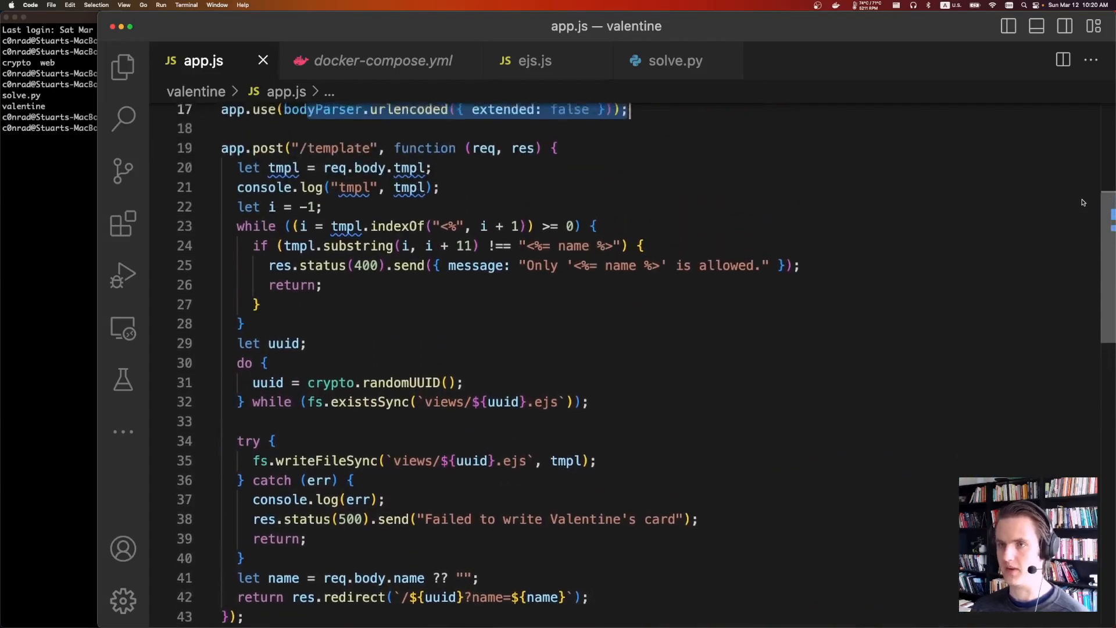
{"action": "scroll", "scroll_direction": "up", "scroll_amount": 3}
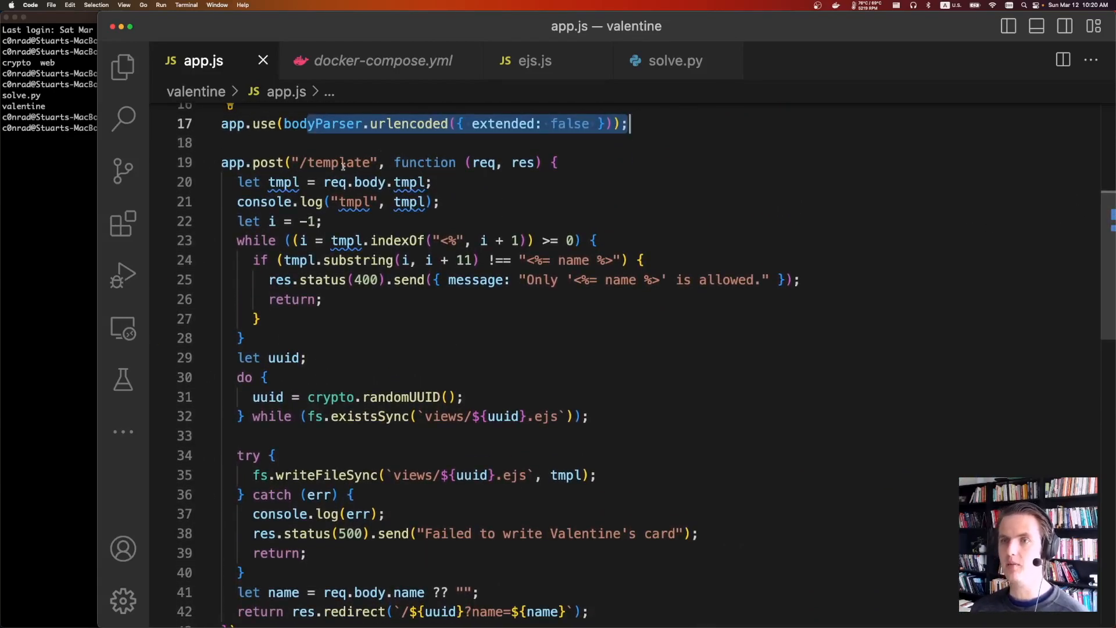
{"action": "mouse_move", "coordinate": [264, 202]}
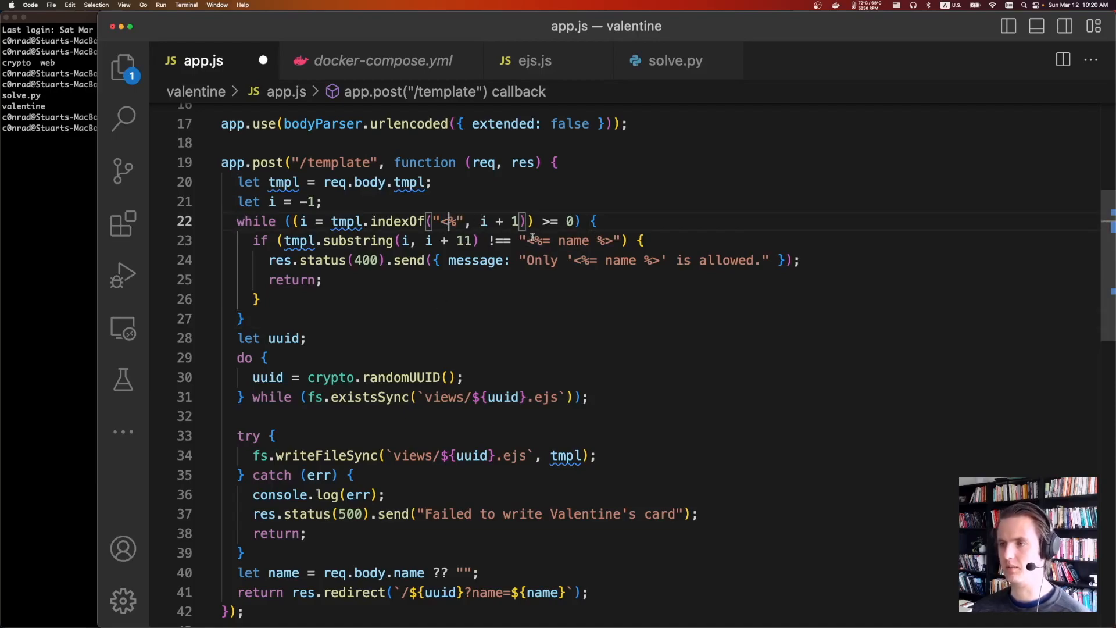
Delete console.log("query", query) before res.render in the GET /:template route.
{"action": "type", "text": "\\x00"}
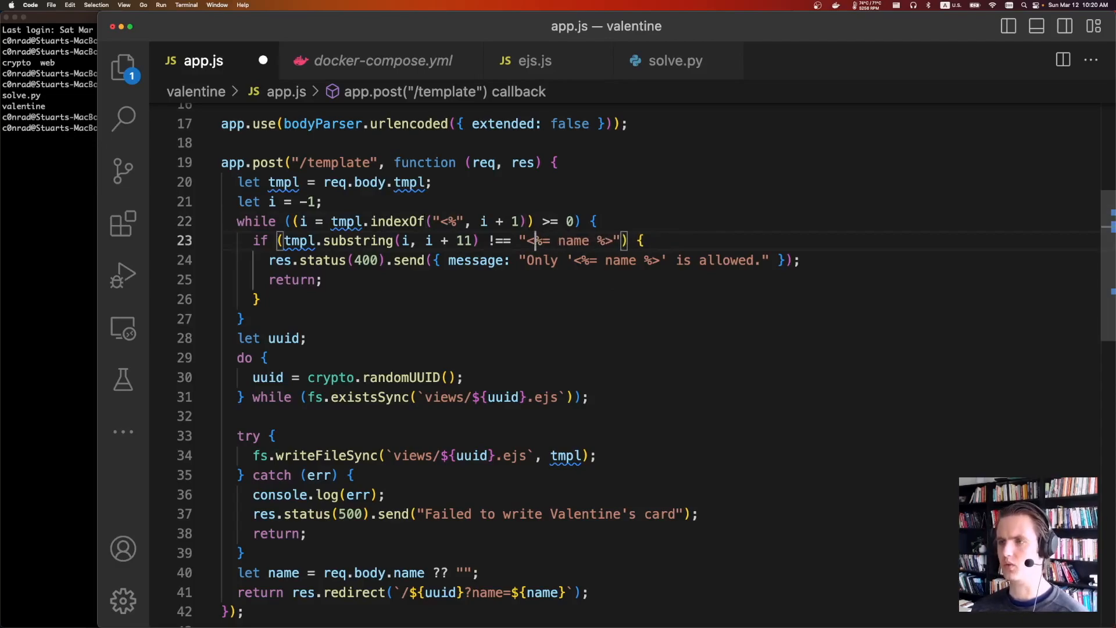
{"action": "scroll", "scroll_direction": "down", "scroll_amount": 3}
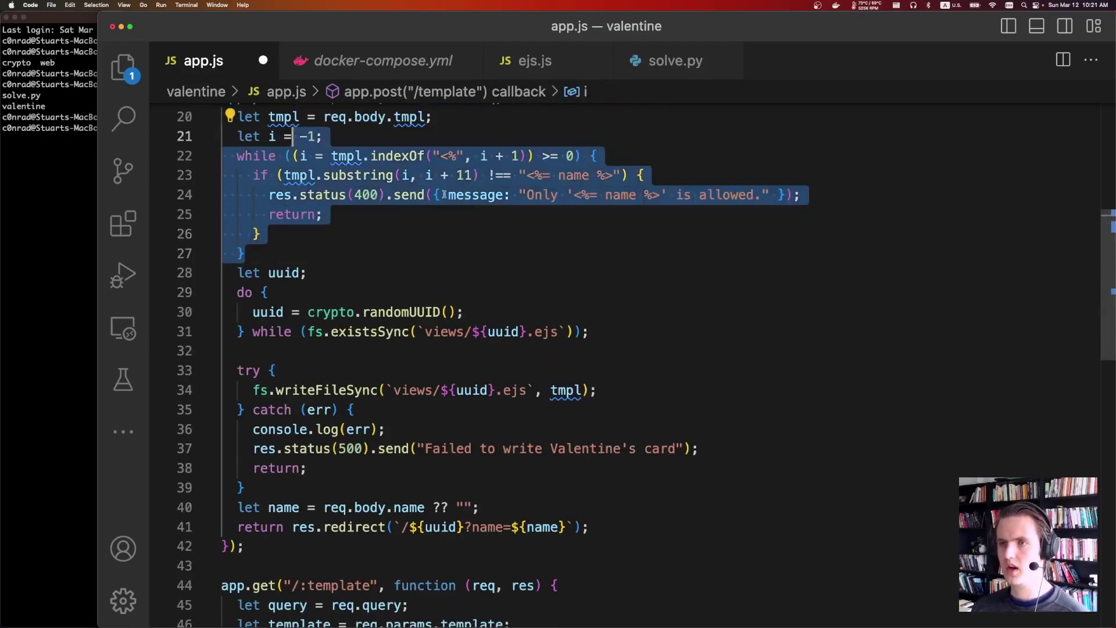
{"action": "scroll", "scroll_direction": "down", "scroll_amount": 3}
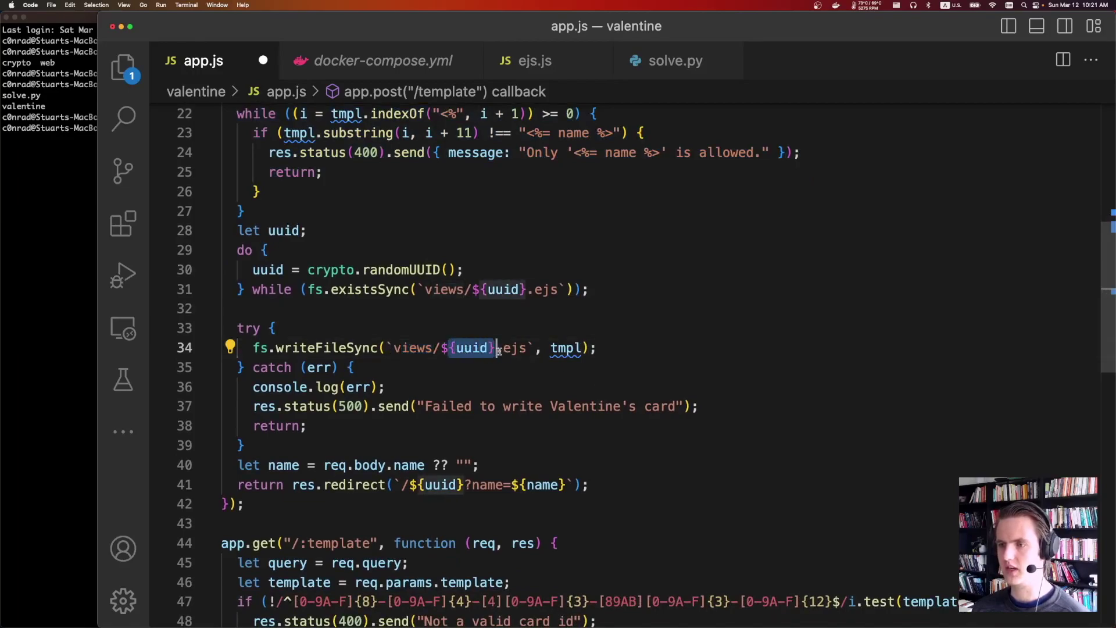
{"action": "scroll", "scroll_direction": "down", "scroll_amount": 3}
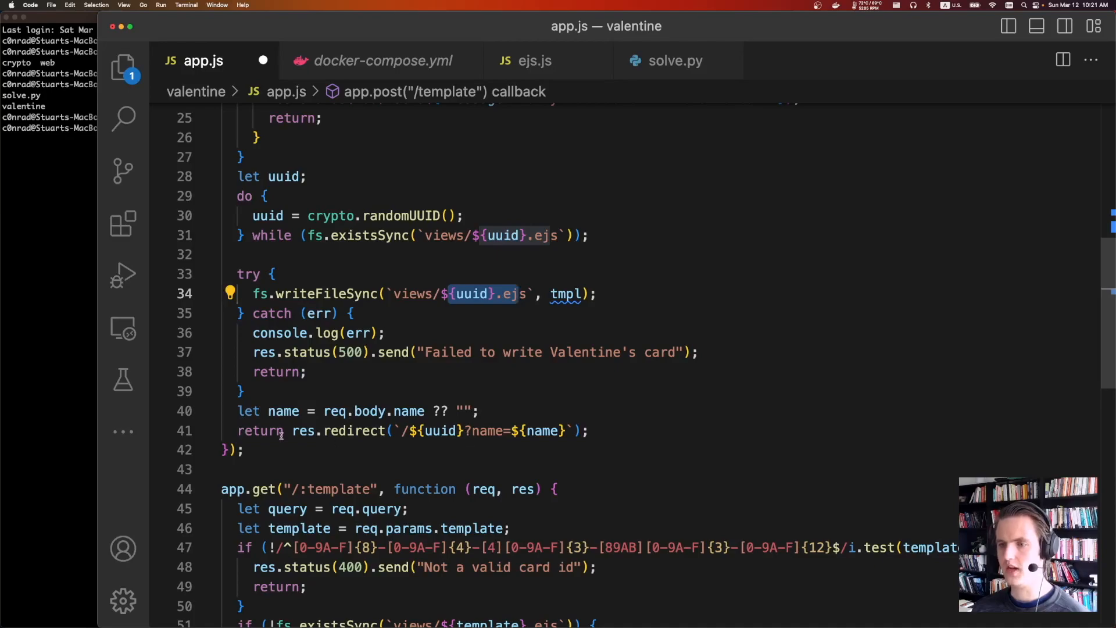
{"action": "scroll", "scroll_direction": "down", "scroll_amount": 3}
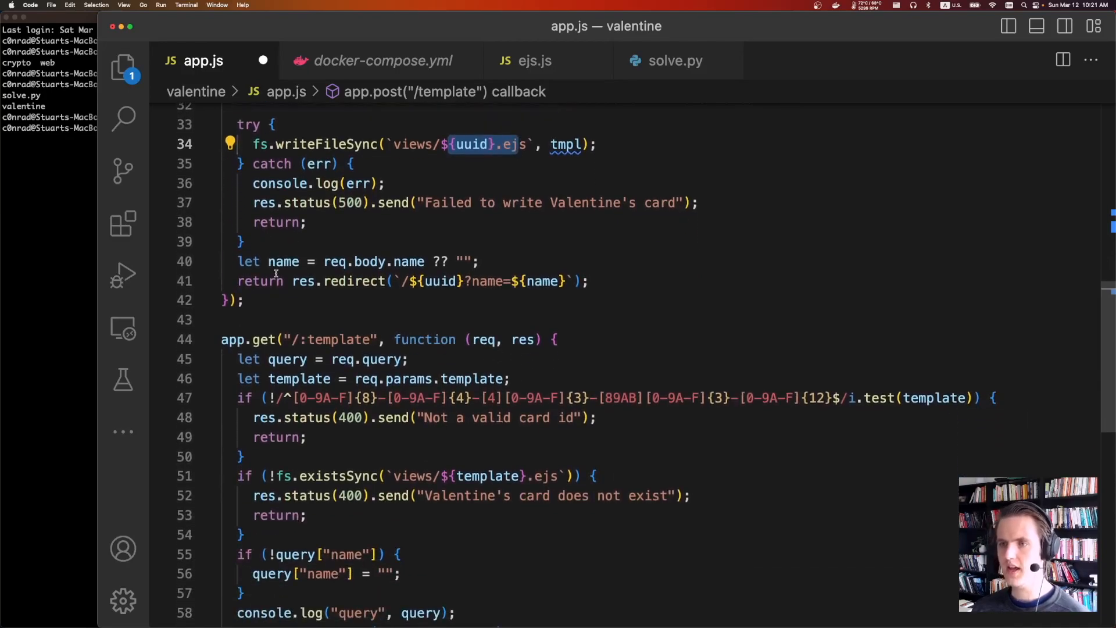
{"action": "scroll", "scroll_direction": "down", "scroll_amount": 3}
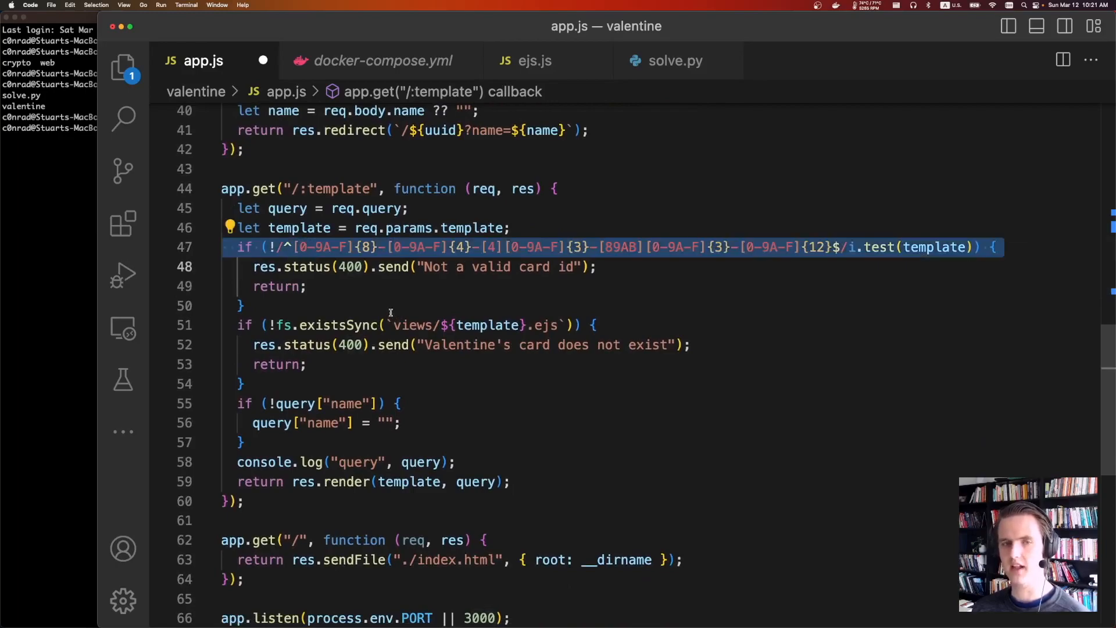
{"action": "scroll", "scroll_direction": "down", "scroll_amount": 3}
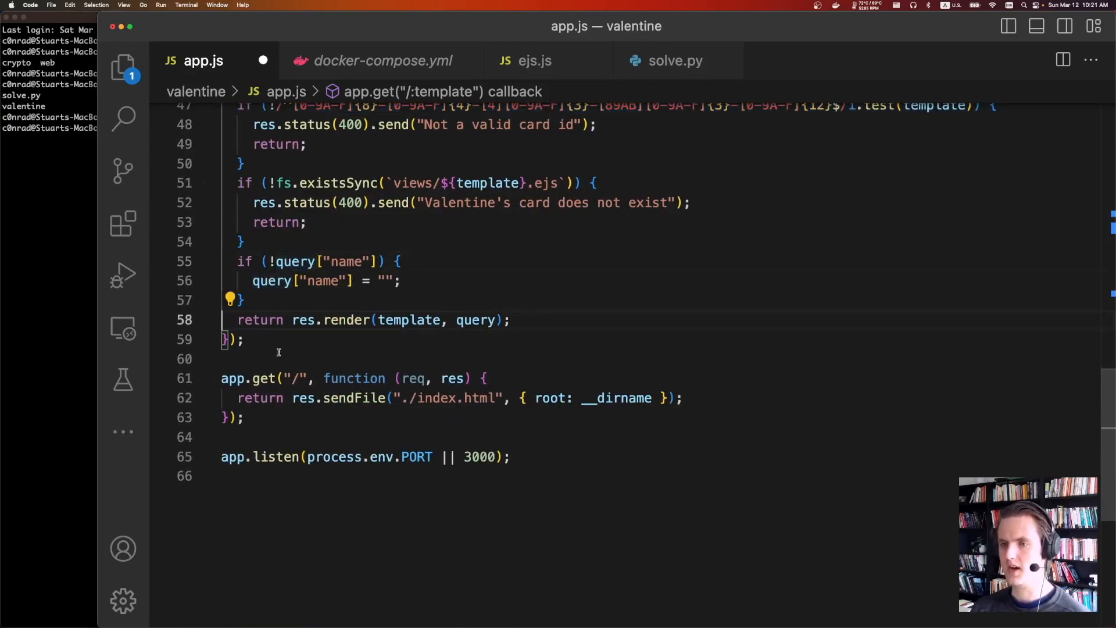
Read through the card-rendering route and open the EJS project homepage in the browser.
{"action": "left_click", "coordinate": [487, 319]}
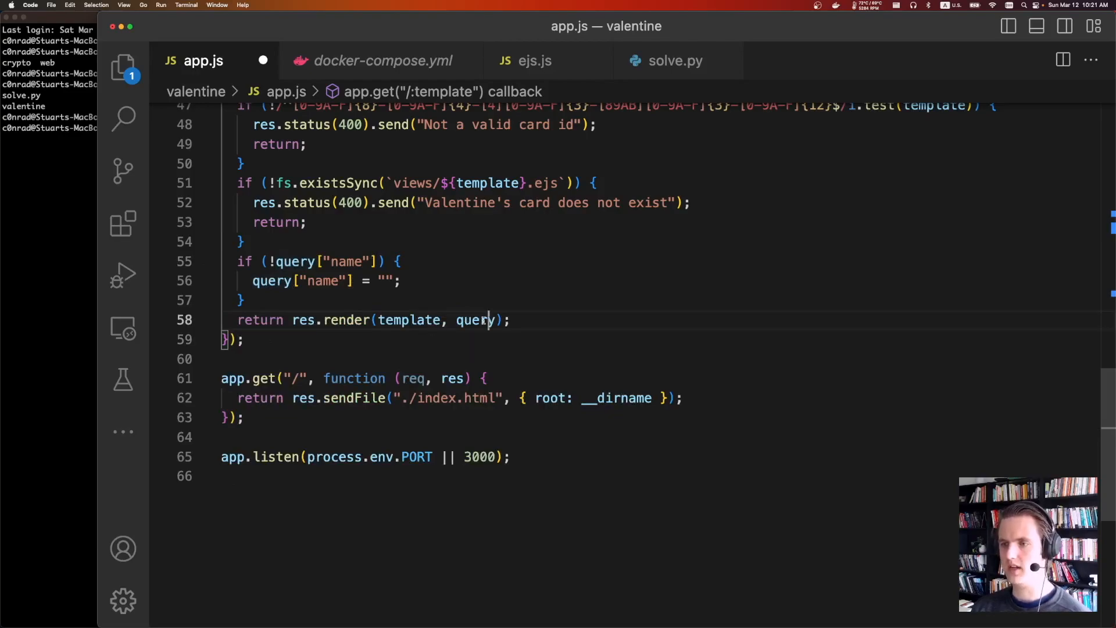
{"action": "scroll", "scroll_direction": "up", "scroll_amount": 3}
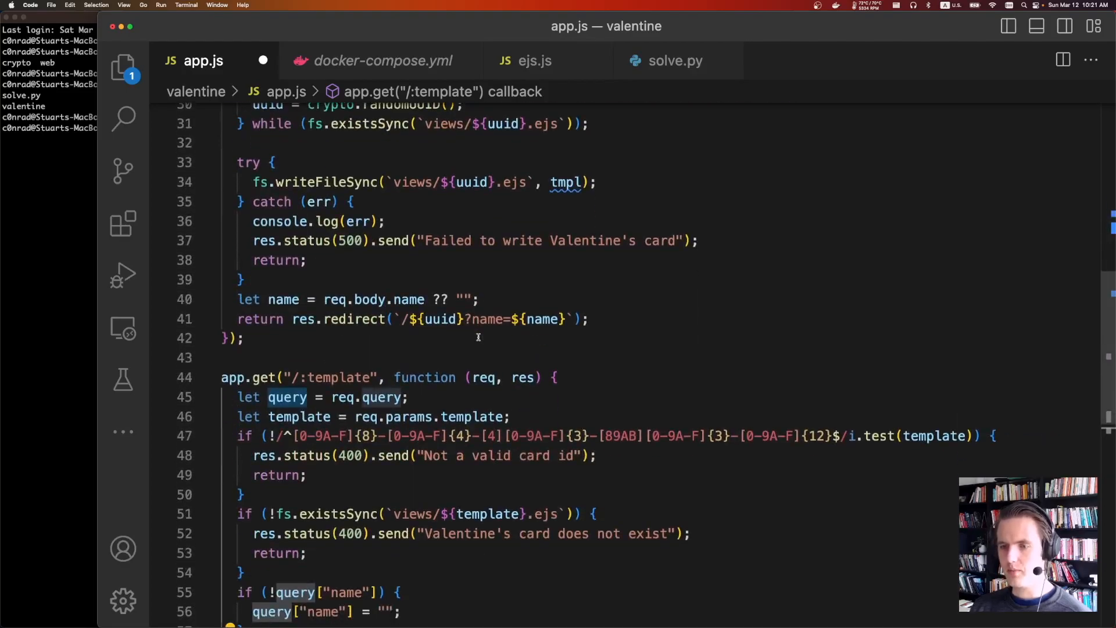
{"action": "scroll", "scroll_direction": "up", "scroll_amount": 3}
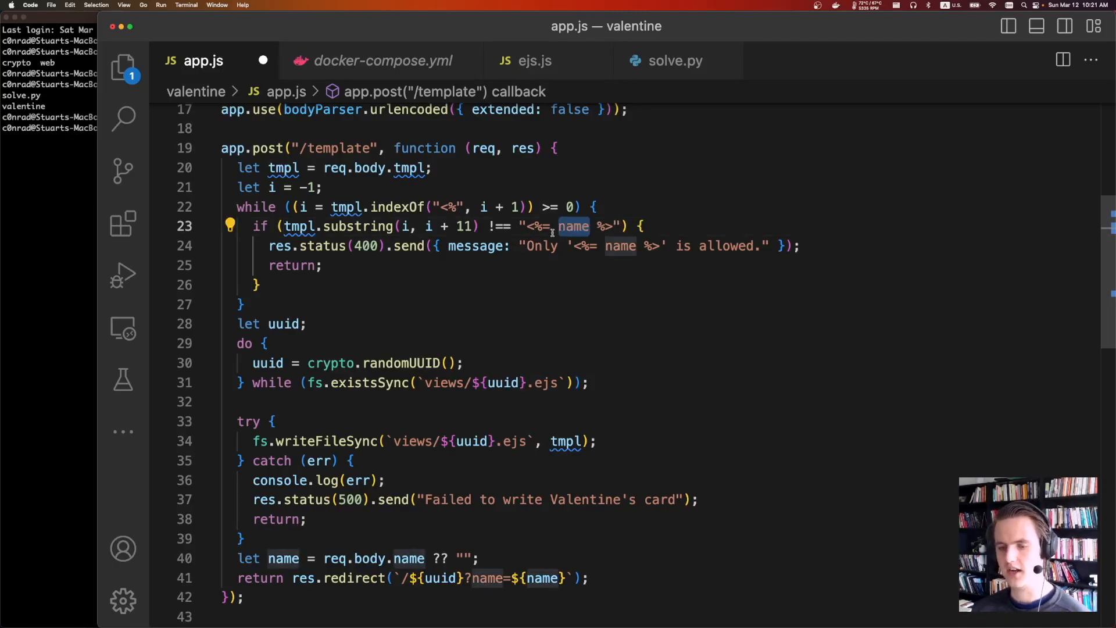
{"action": "scroll", "scroll_direction": "down", "scroll_amount": 3}
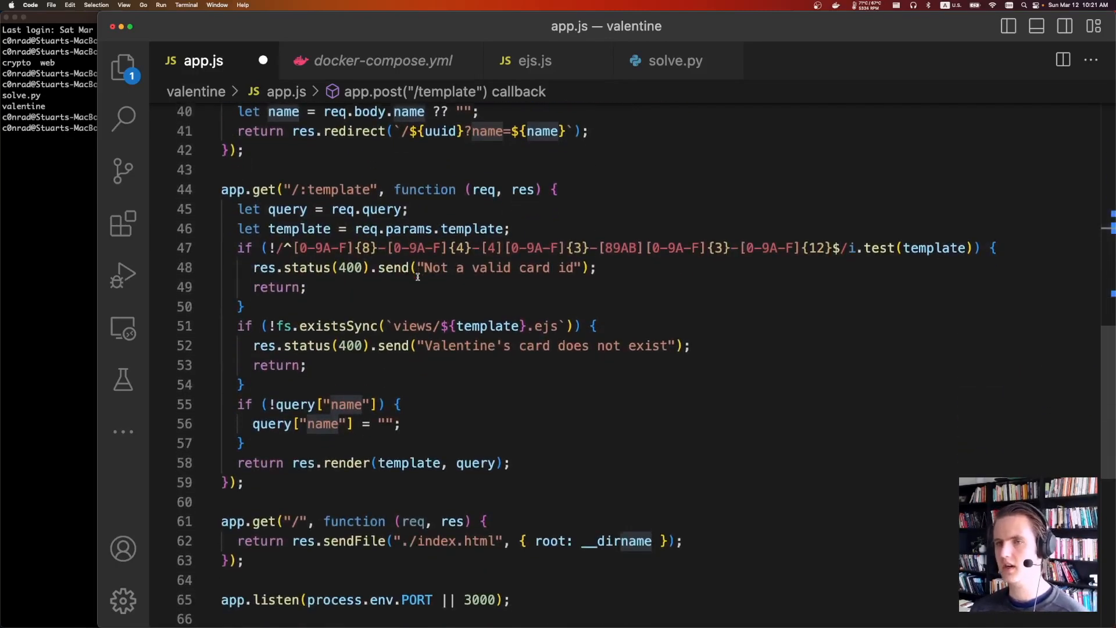
{"action": "scroll", "scroll_direction": "up", "scroll_amount": 3}
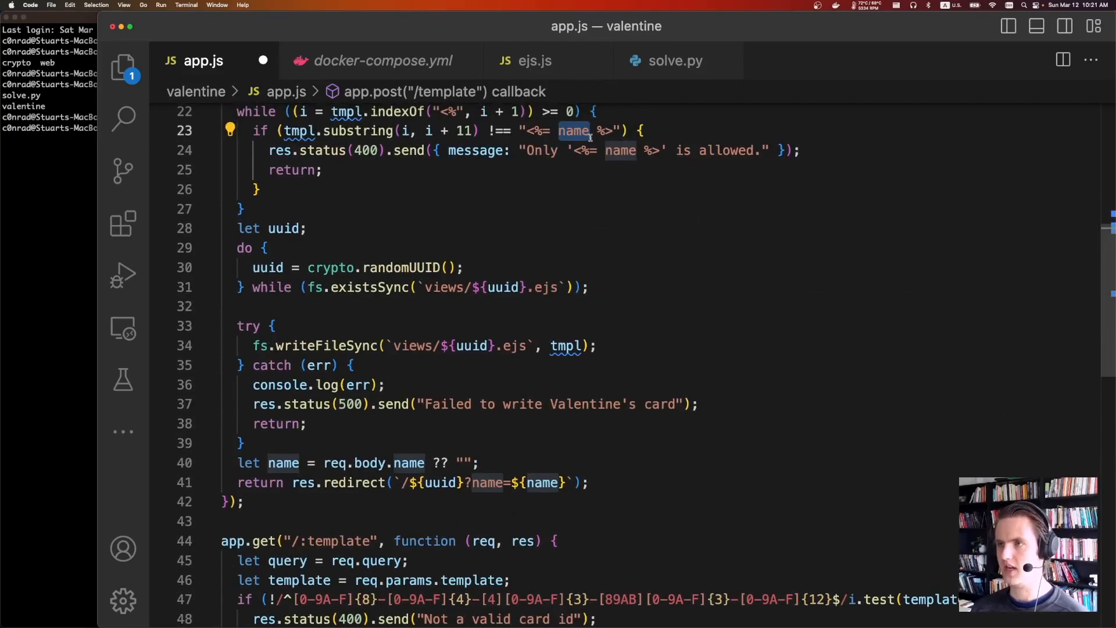
{"action": "scroll", "scroll_direction": "down", "scroll_amount": 3}
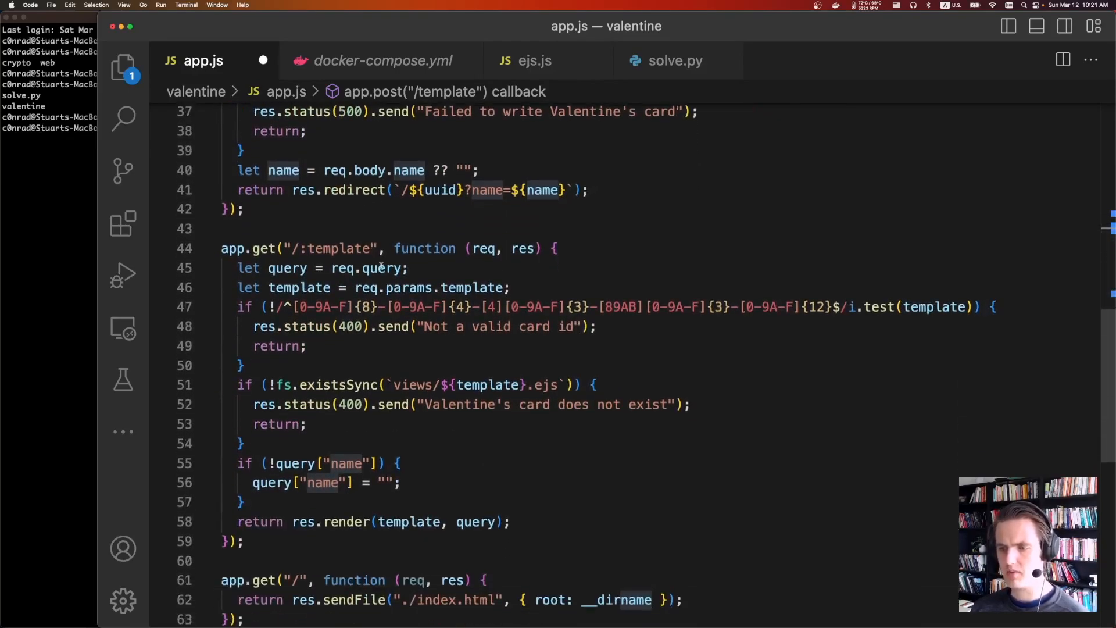
{"action": "scroll", "scroll_direction": "down", "scroll_amount": 3}
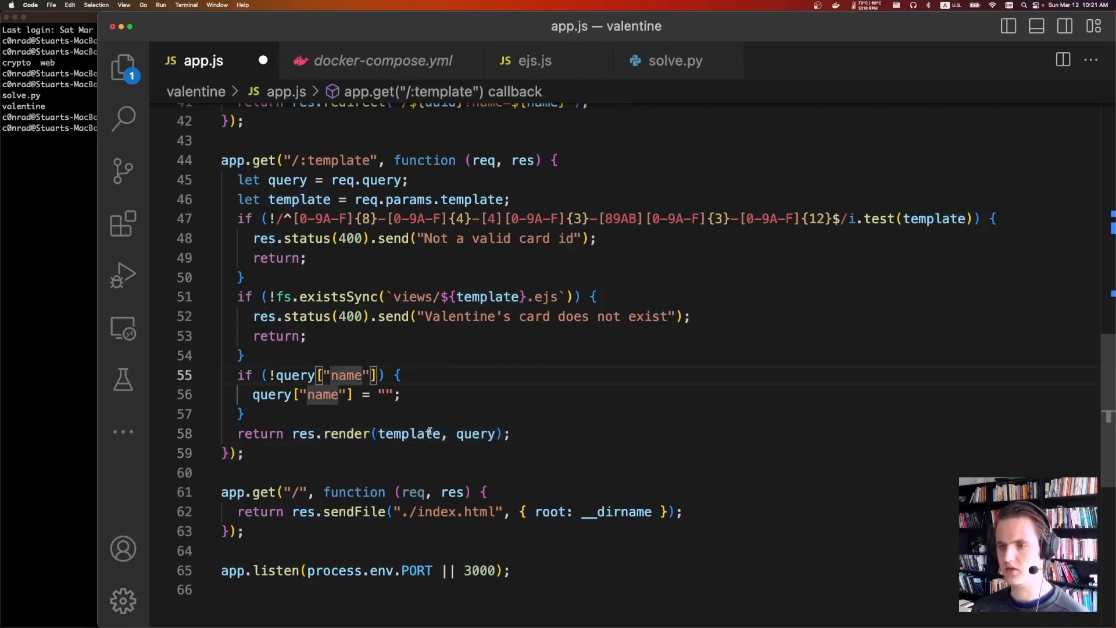
{"action": "left_click", "coordinate": [348, 180]}
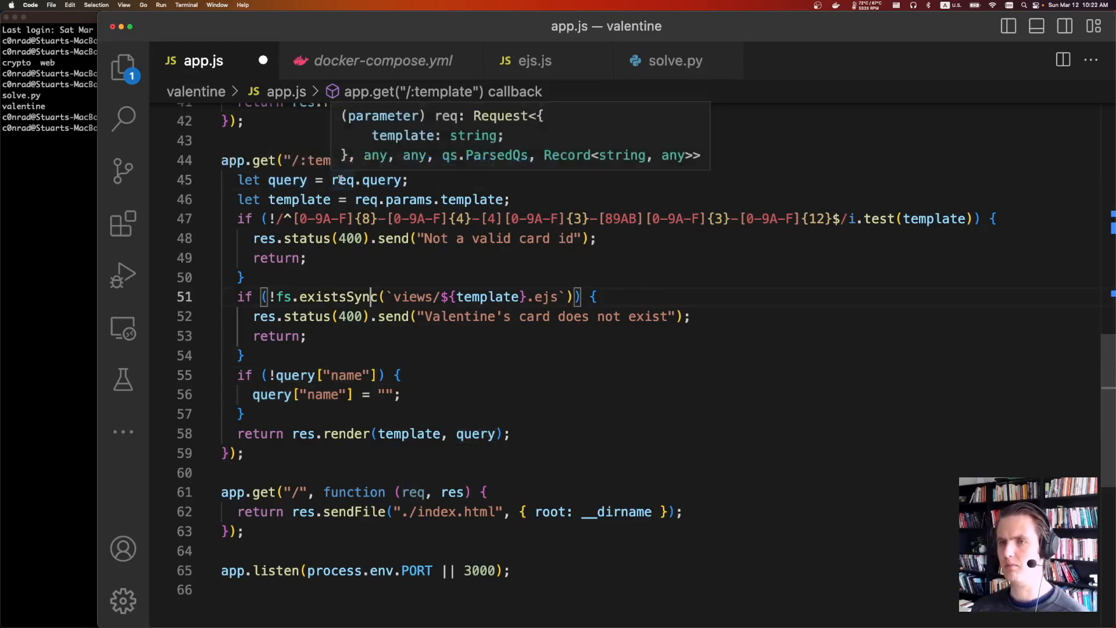
{"action": "double_click", "coordinate": [368, 180]}
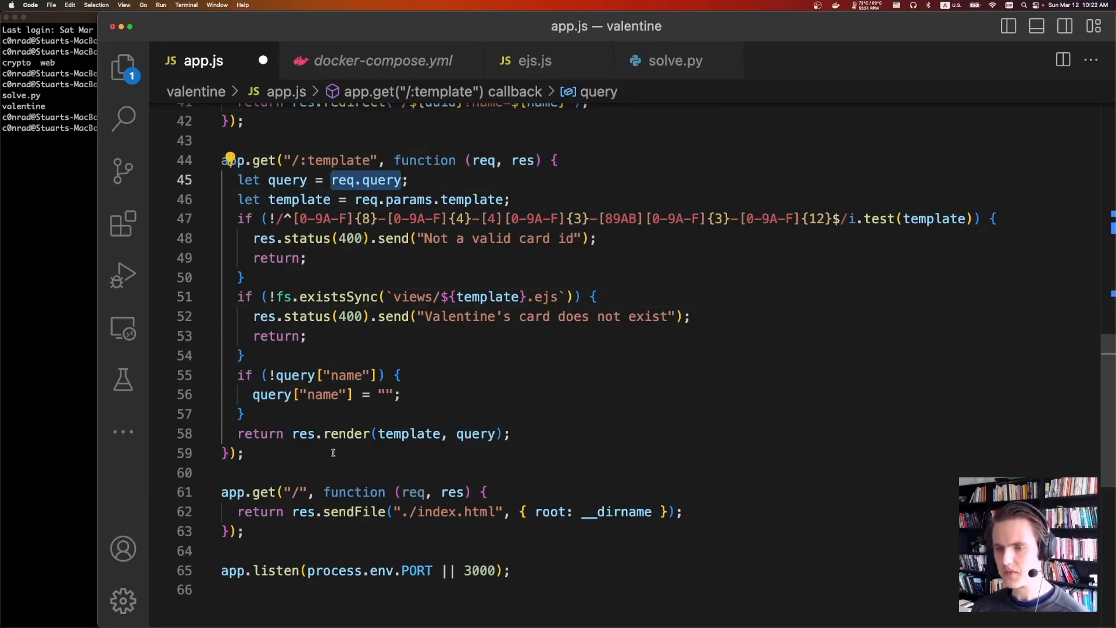
{"action": "left_click", "coordinate": [346, 434]}
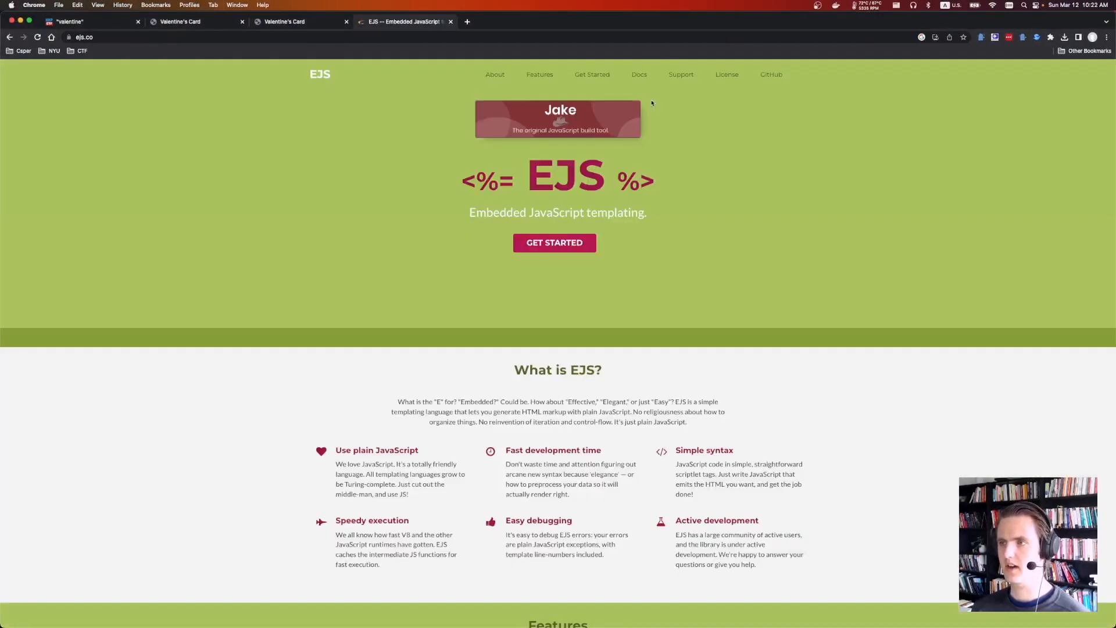
Scroll the EJS documentation to the delimiter entry in the Options list.
{"action": "scroll", "scroll_direction": "down", "scroll_amount": 3}
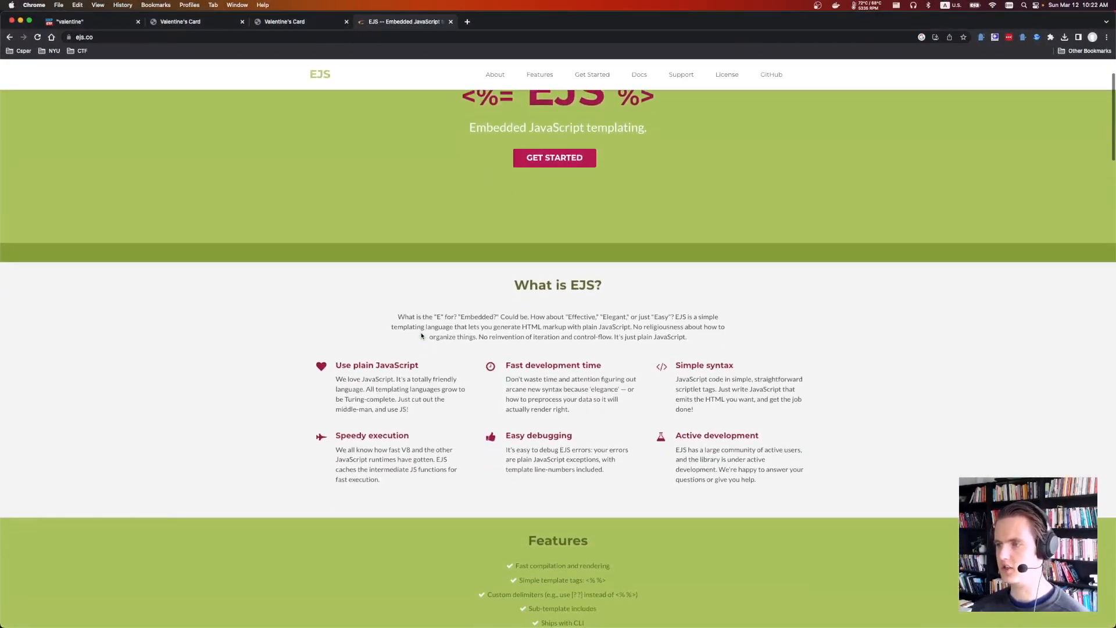
{"action": "scroll", "scroll_direction": "down", "scroll_amount": 3}
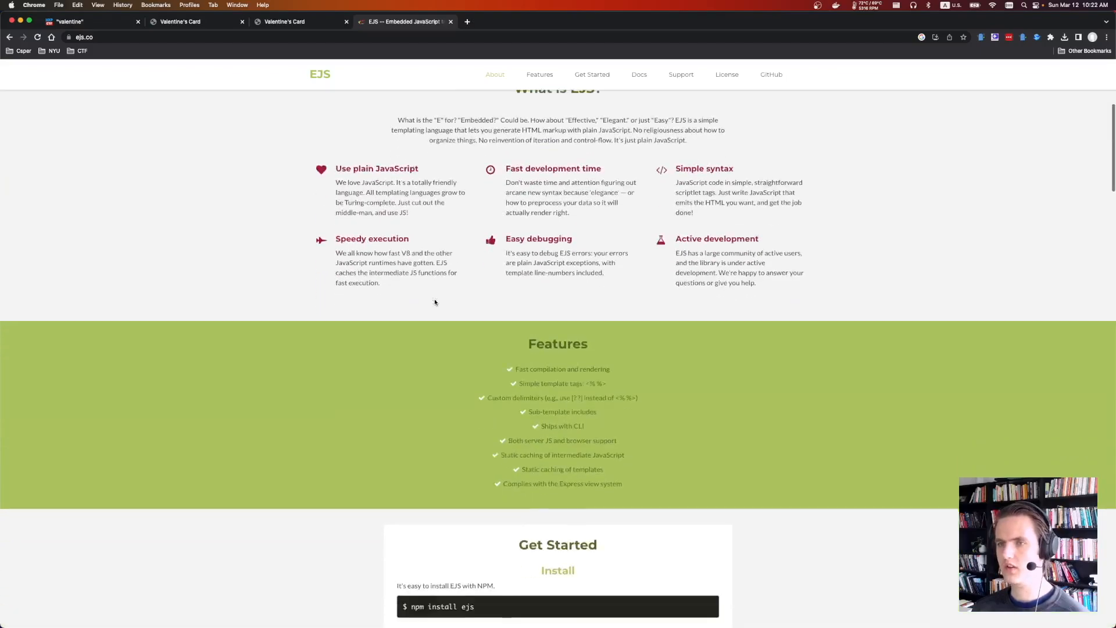
{"action": "scroll", "scroll_direction": "down", "scroll_amount": 3}
{"action": "type", "text": "delimiter"}
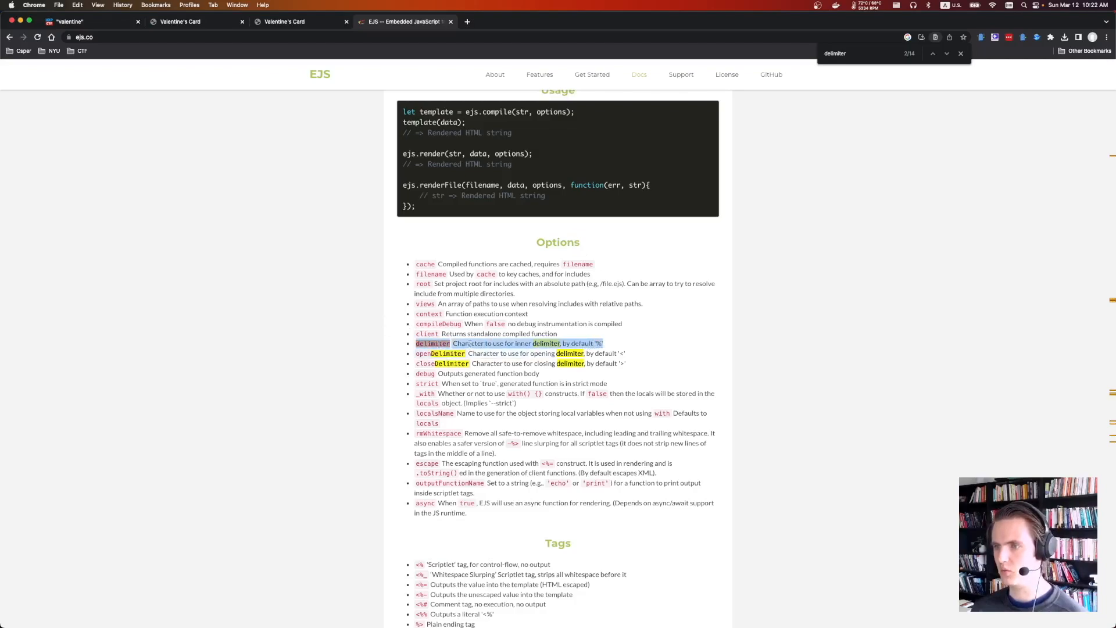
{"action": "scroll", "scroll_direction": "up", "scroll_amount": 3}
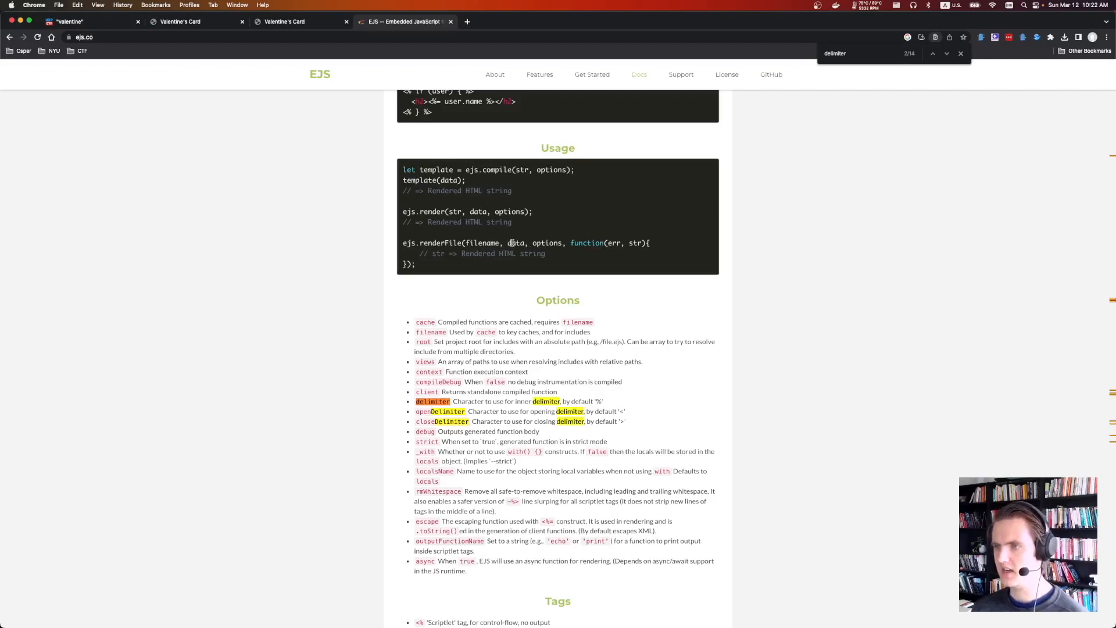
{"action": "scroll", "scroll_direction": "down", "scroll_amount": 3}
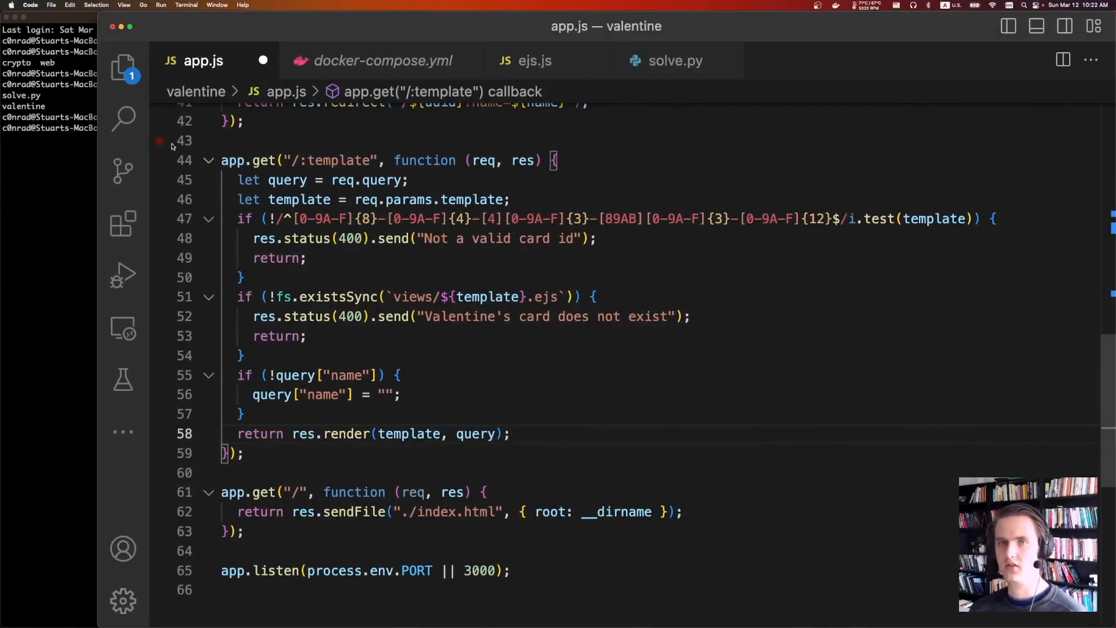
Expand node_modules' ejs package and scroll to renderFile's Express view-options special casing.
{"action": "left_click", "coordinate": [123, 64]}
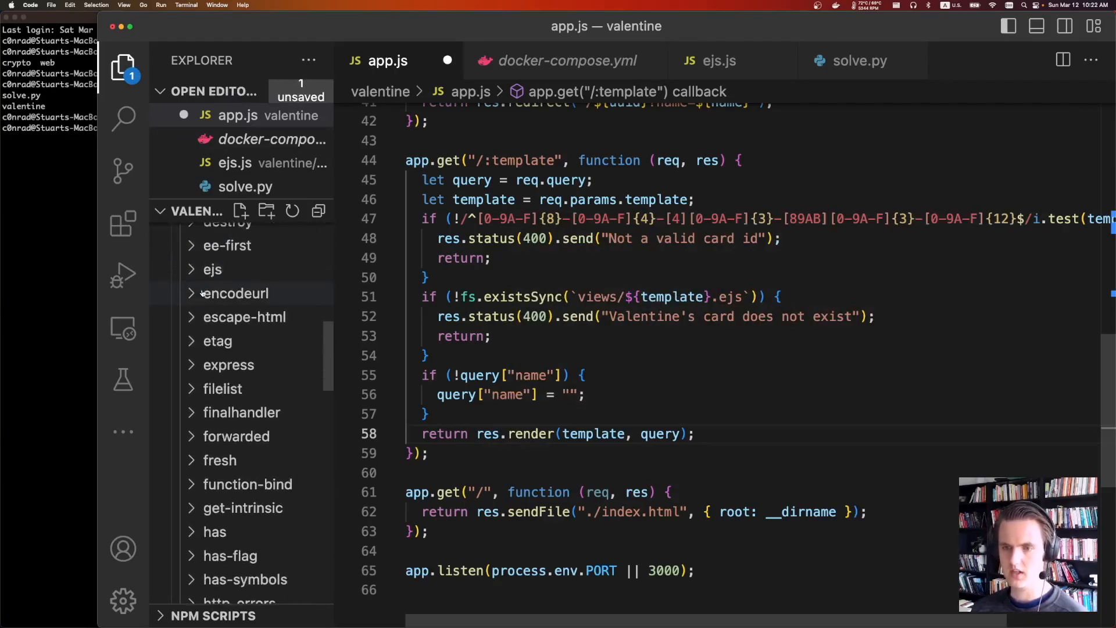
{"action": "left_click", "coordinate": [212, 269]}
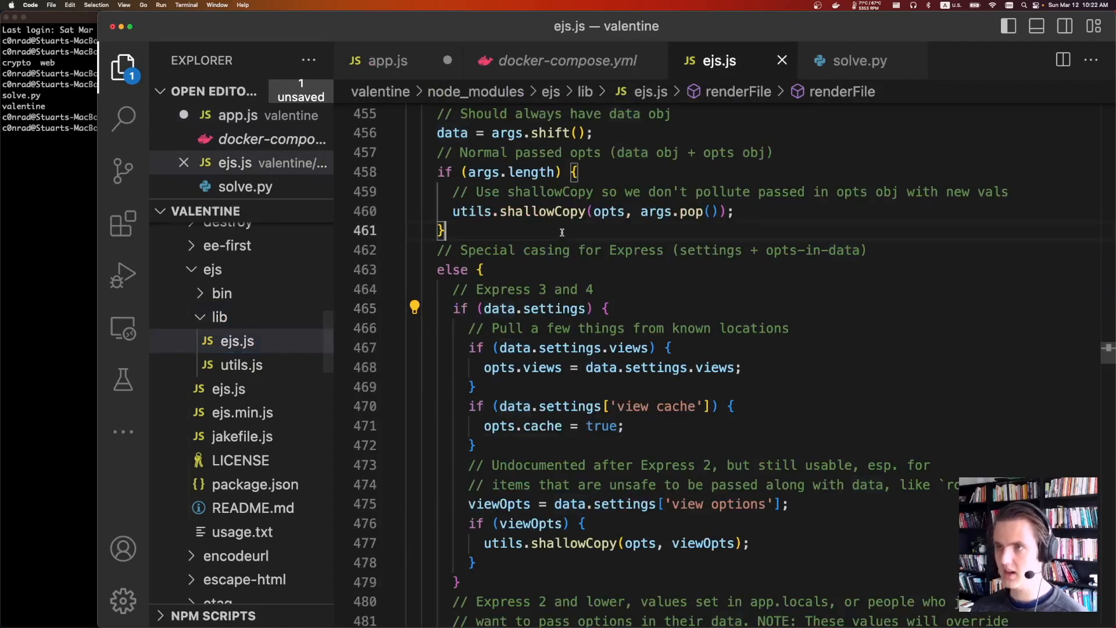
{"action": "scroll", "scroll_direction": "up", "scroll_amount": 3}
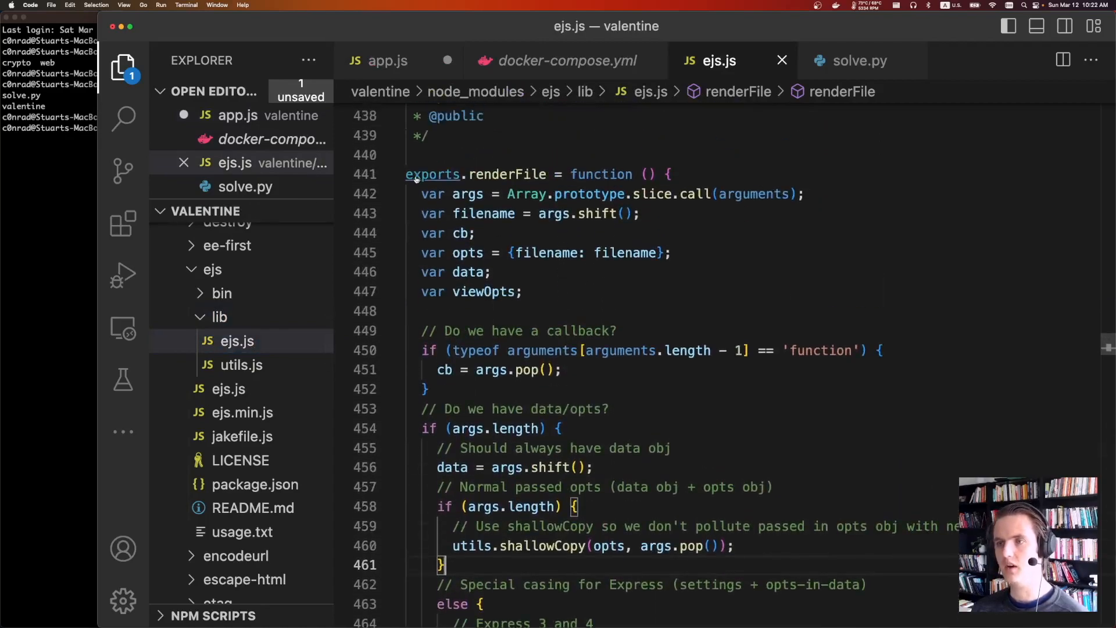
{"action": "left_click", "coordinate": [123, 65]}
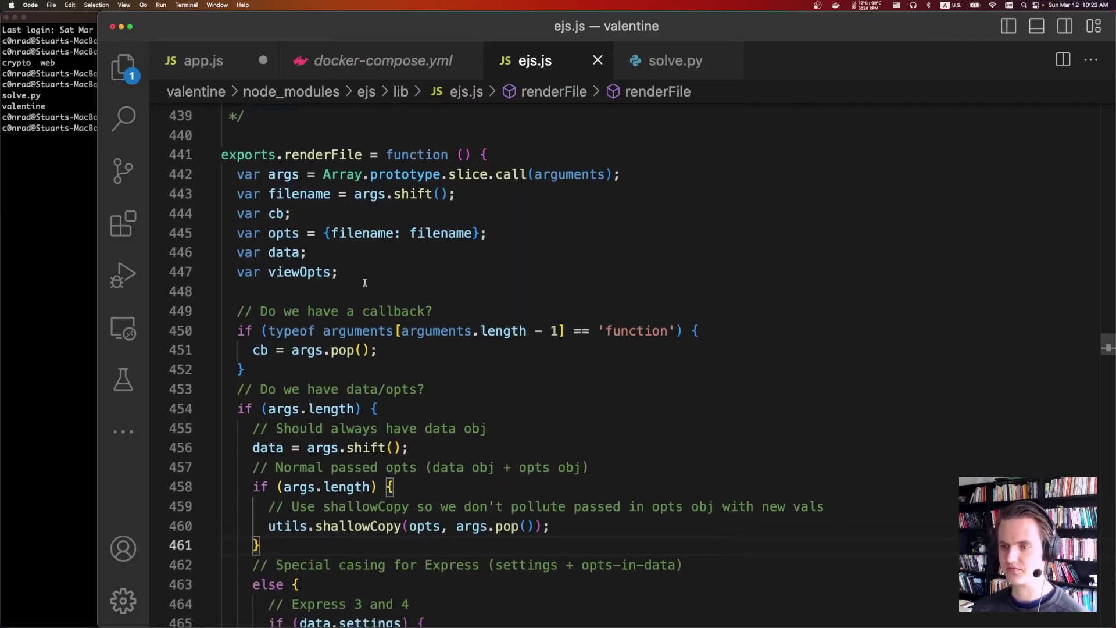
{"action": "scroll", "scroll_direction": "down", "scroll_amount": 3}
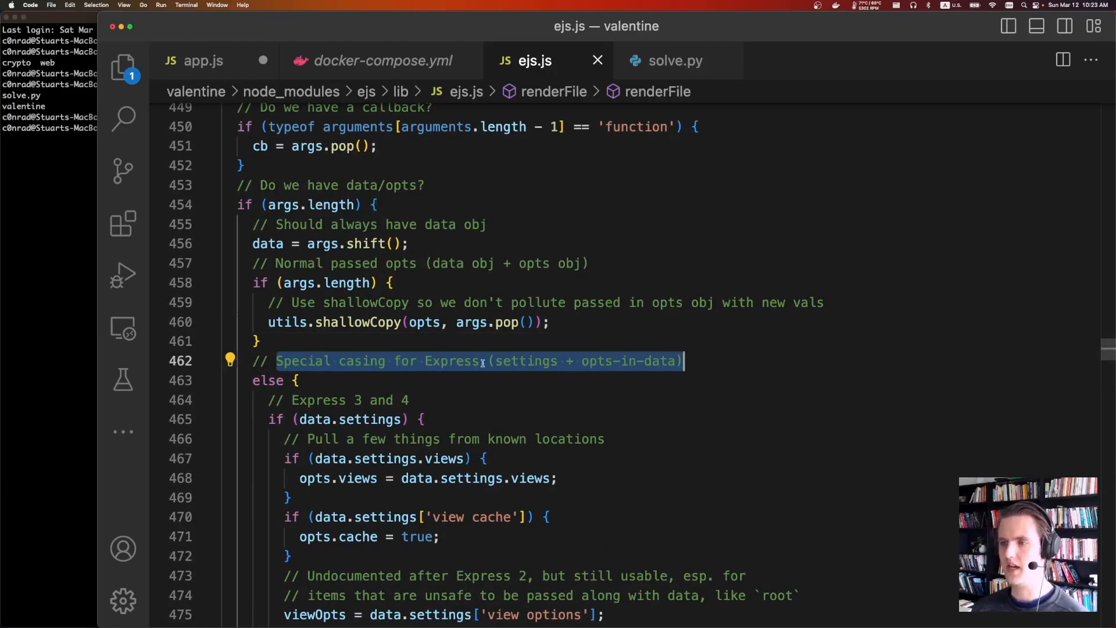
{"action": "scroll", "scroll_direction": "down", "scroll_amount": 3}
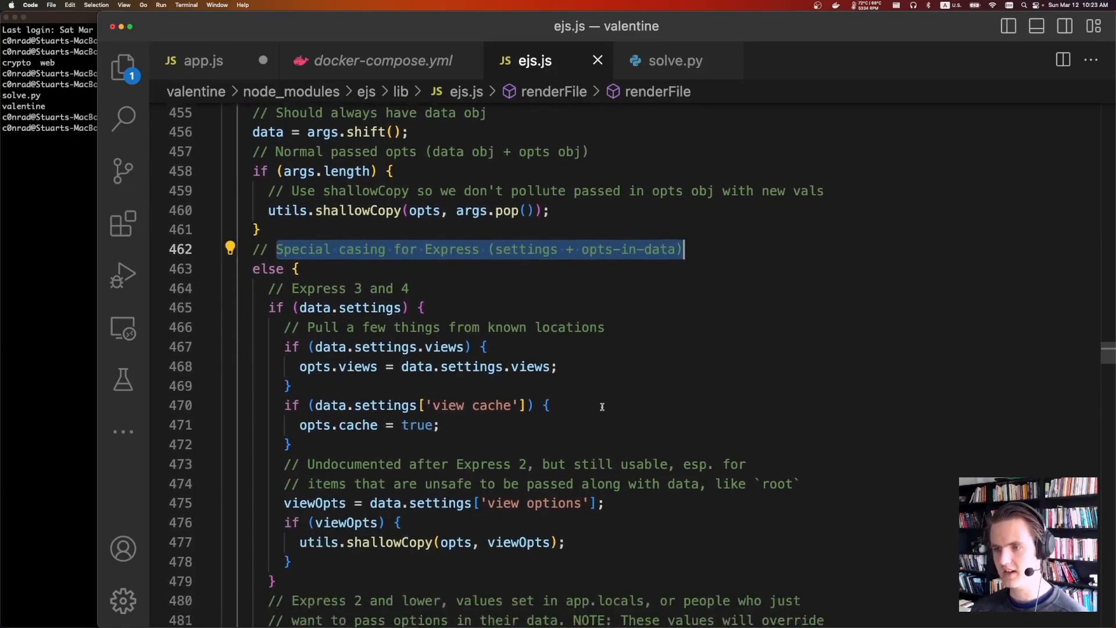
{"action": "scroll", "scroll_direction": "down", "scroll_amount": 3}
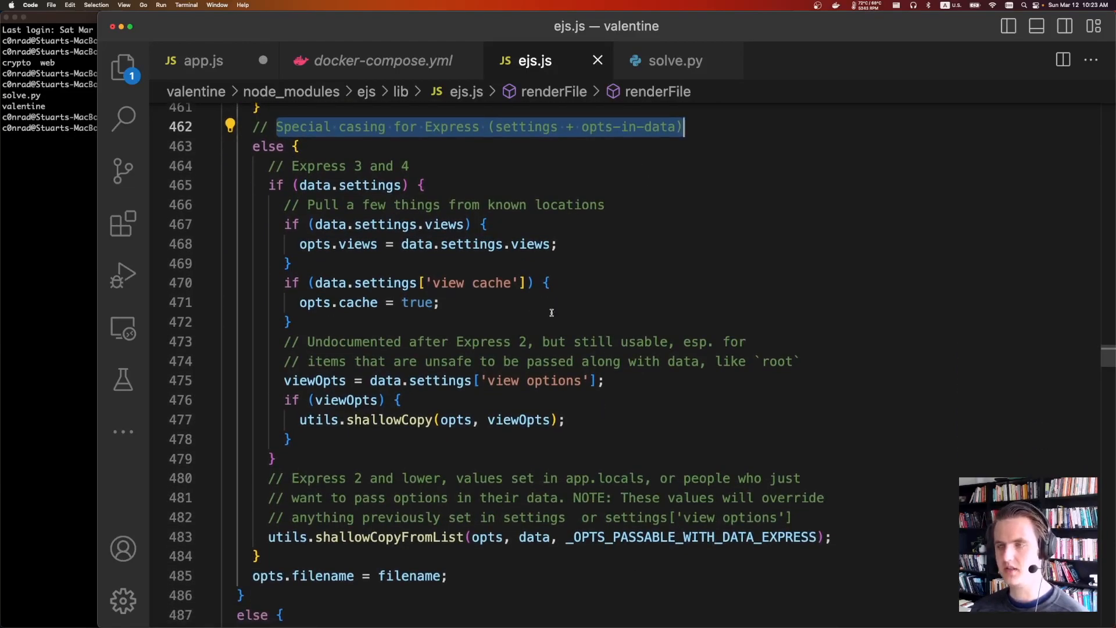
{"action": "mouse_move", "coordinate": [422, 199]}
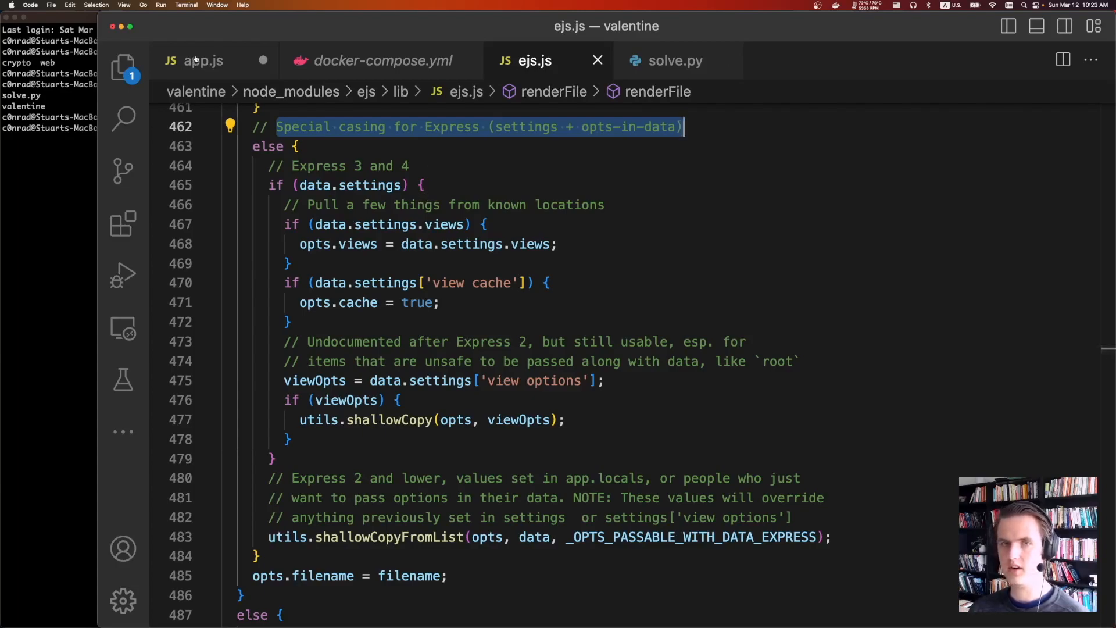
Change res.render(template, query) to res.render(template, { delimiter: "$" }) in app.js and save.
{"action": "left_click", "coordinate": [202, 60]}
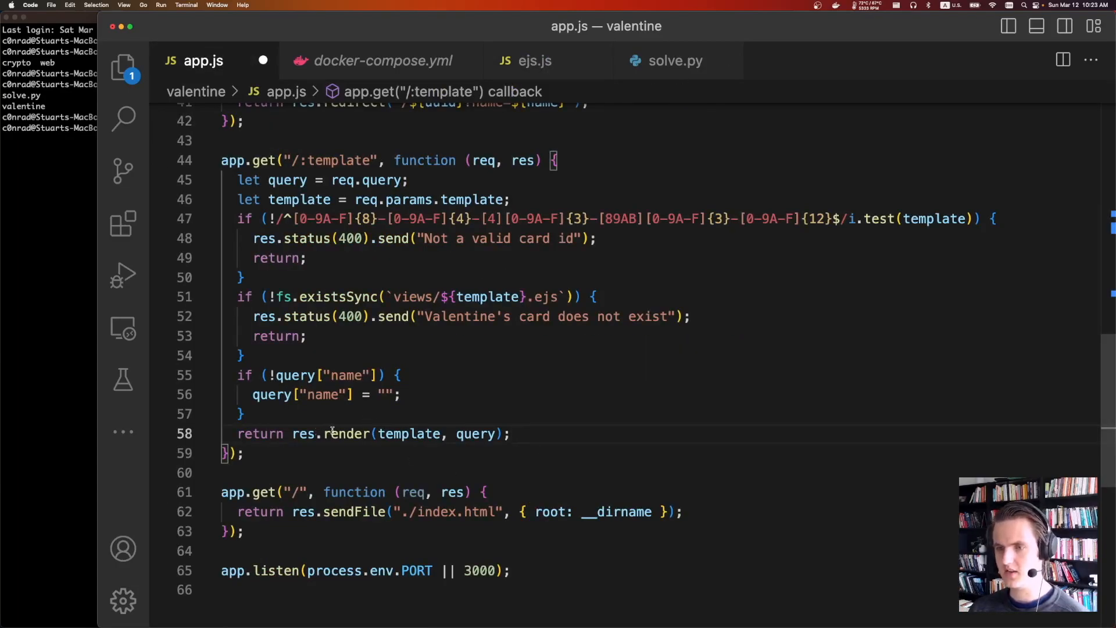
{"action": "mouse_move", "coordinate": [477, 434]}
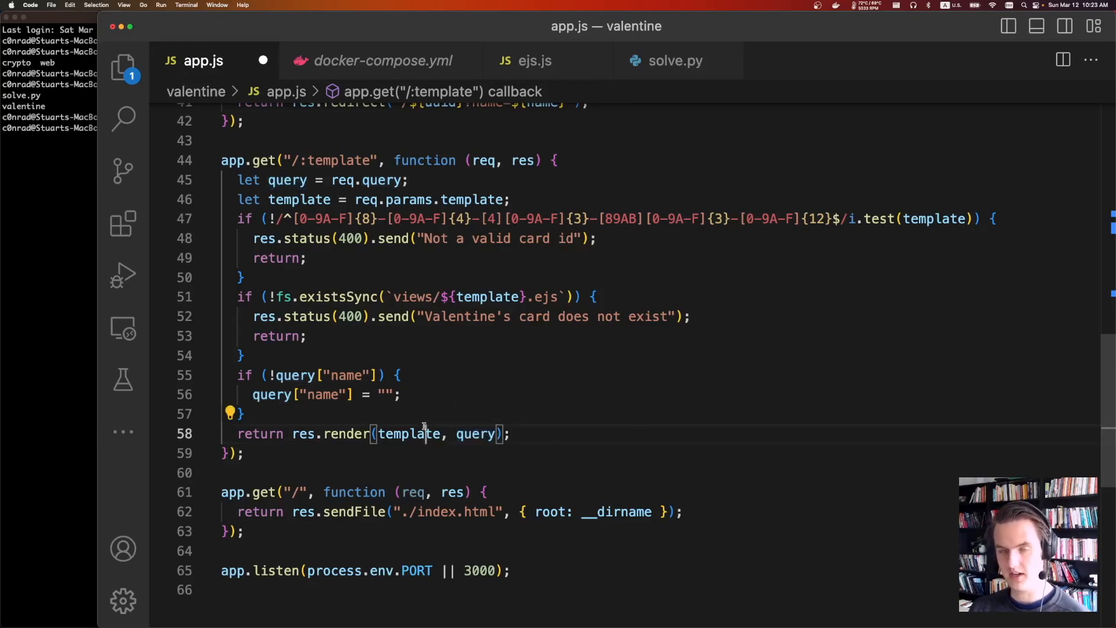
{"action": "mouse_move", "coordinate": [476, 434]}
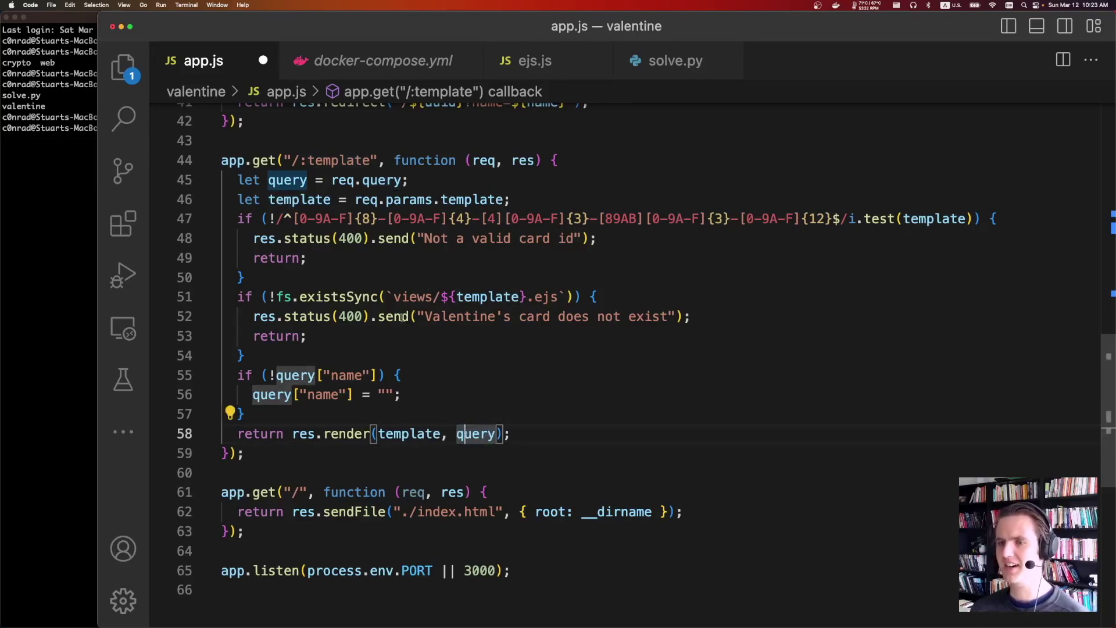
{"action": "mouse_move", "coordinate": [476, 433]}
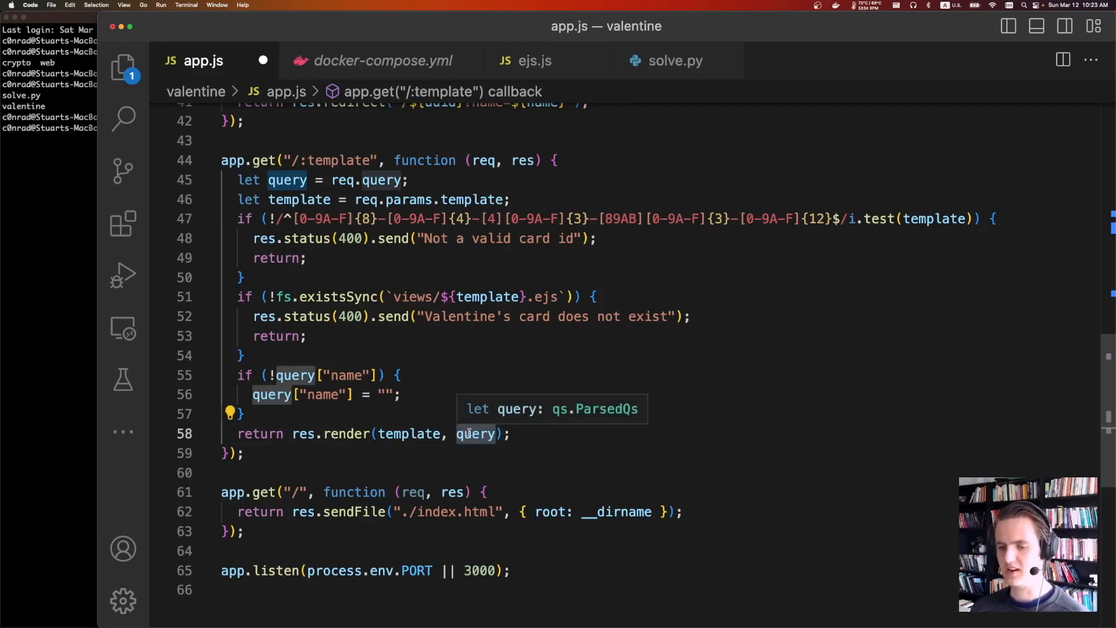
{"action": "mouse_move", "coordinate": [409, 433]}
{"action": "type", "text": "{delimiter:"}
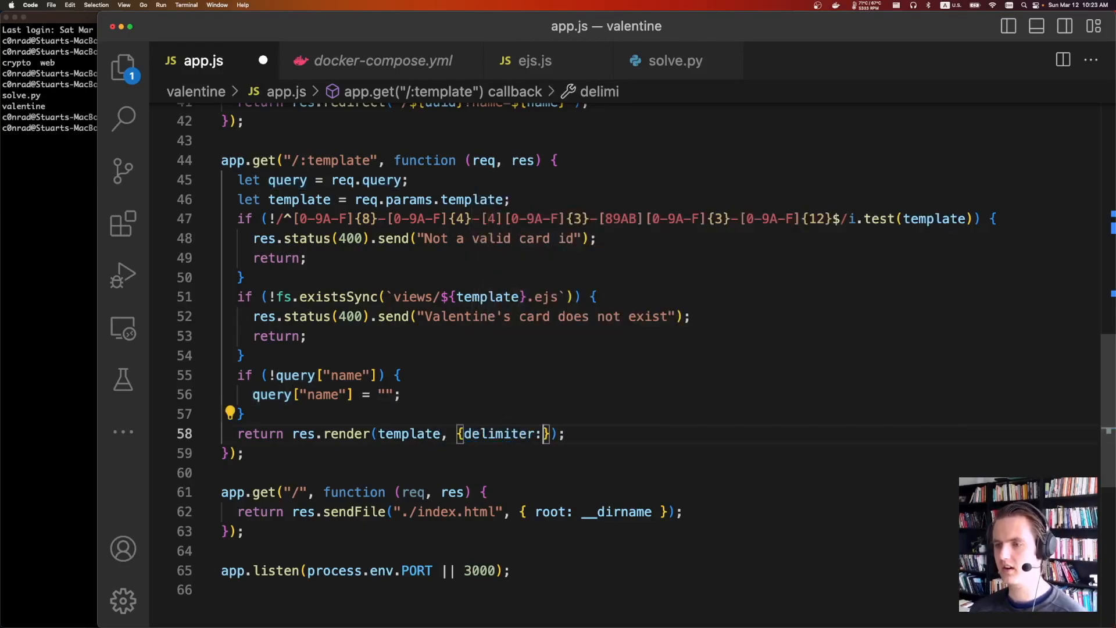
{"action": "type", "text": "\"$\""}
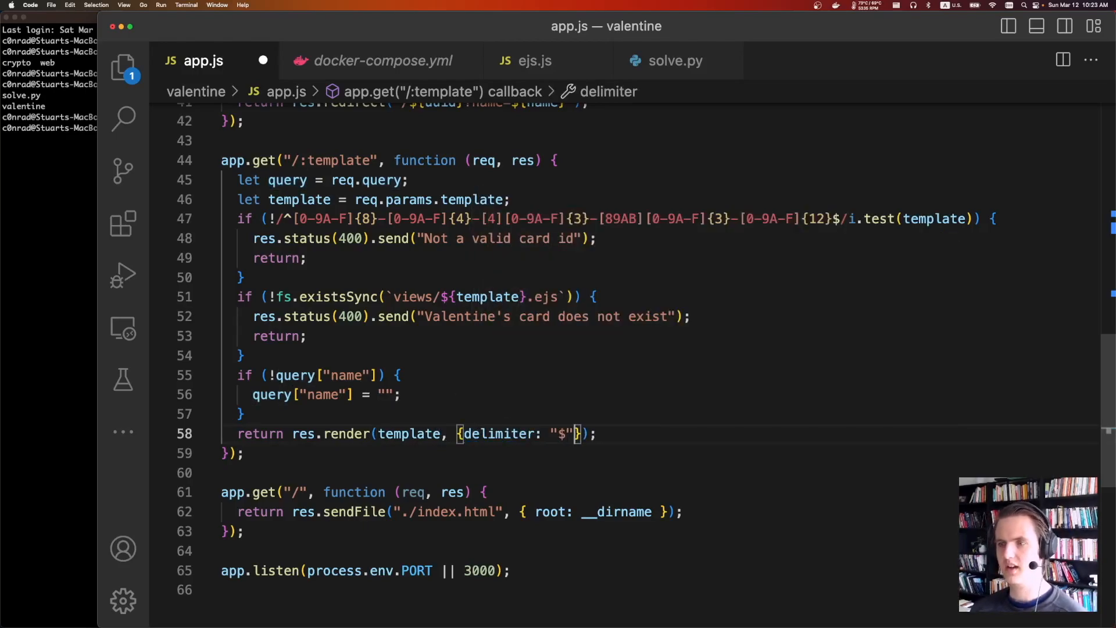
{"action": "mouse_move", "coordinate": [409, 433]}
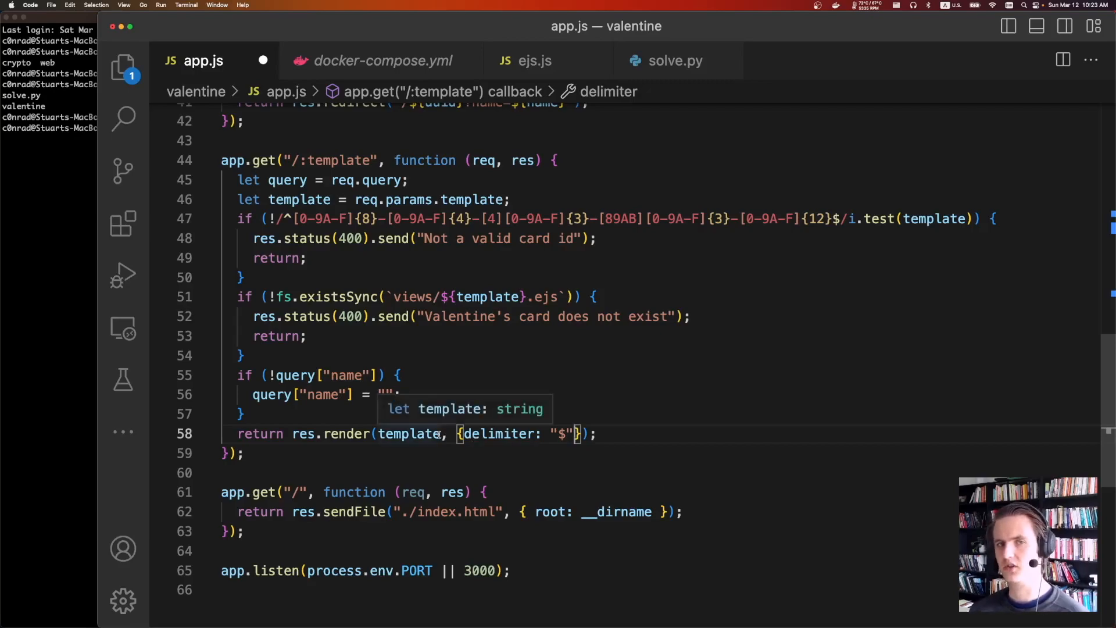
{"action": "scroll", "scroll_direction": "up", "scroll_amount": 3}
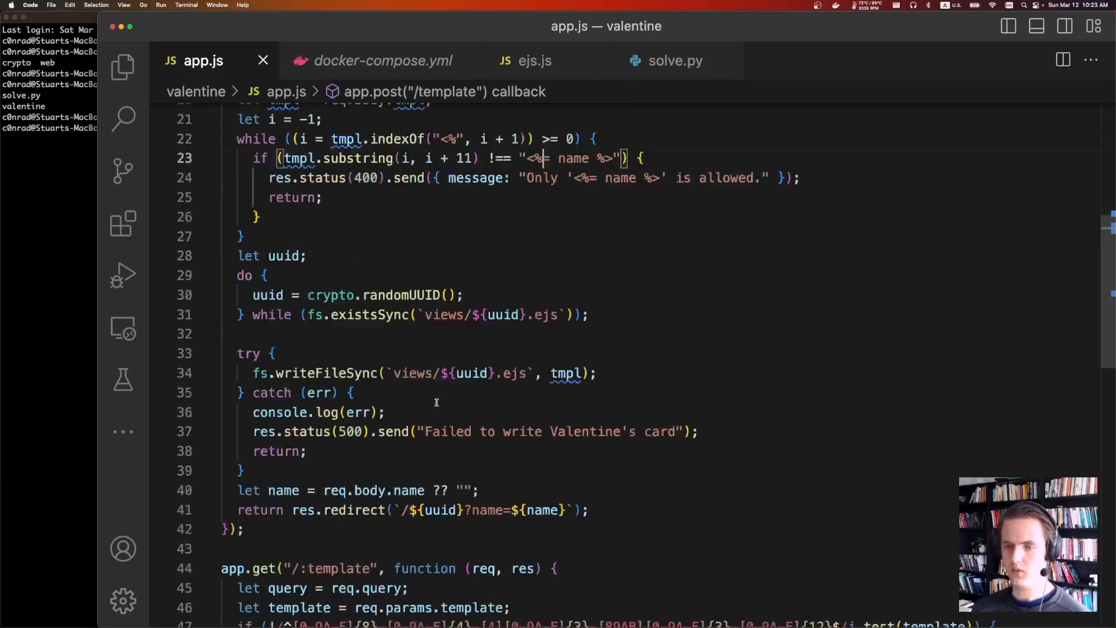
{"action": "scroll", "scroll_direction": "down", "scroll_amount": 3}
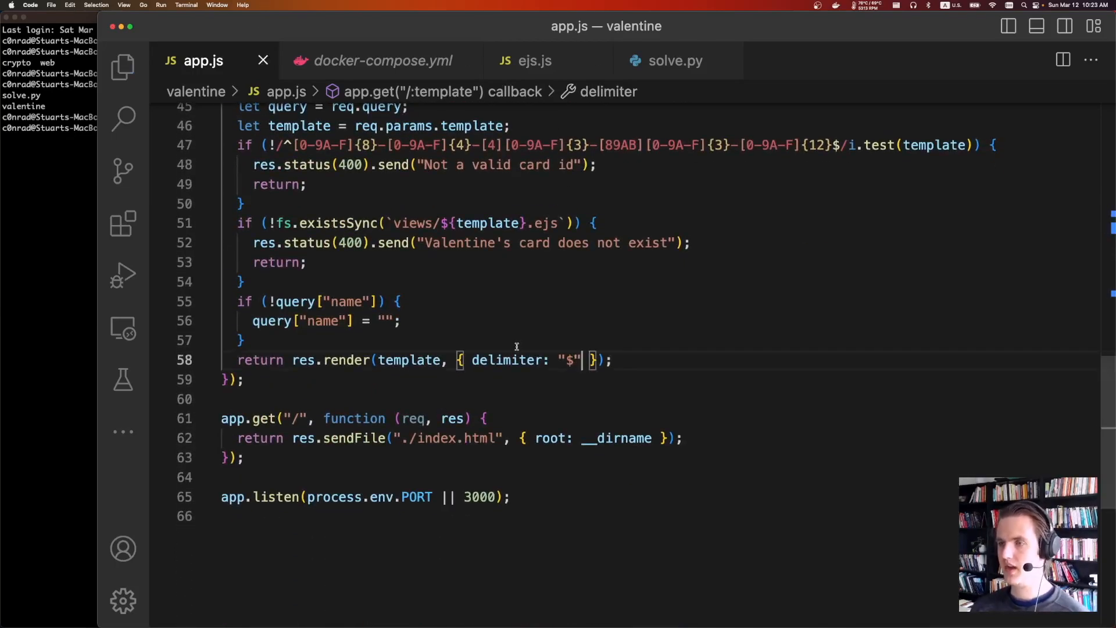
{"action": "left_click", "coordinate": [673, 61]}
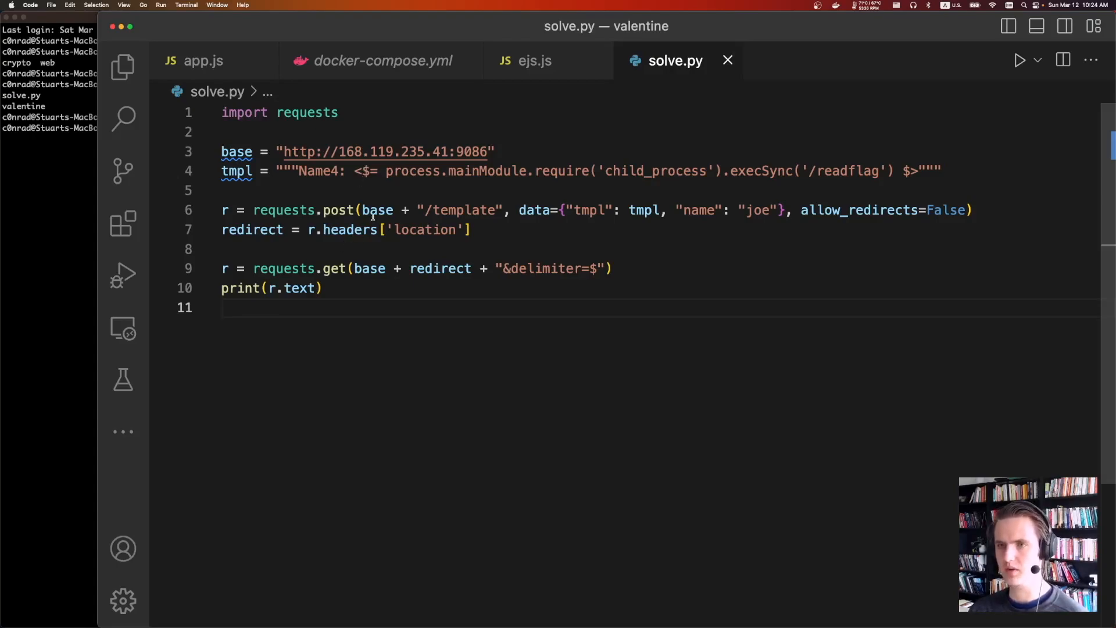
{"action": "mouse_move", "coordinate": [378, 210]}
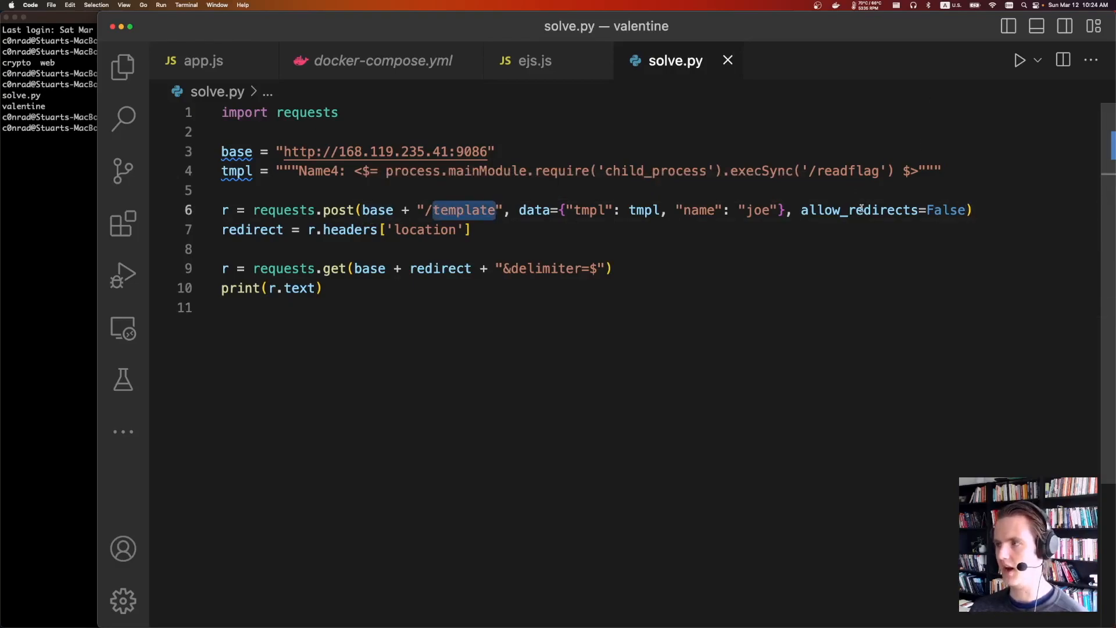
Review solve.py's tmpl POST to /template with allow_redirects=False and its delimiter=$ fetch.
{"action": "double_click", "coordinate": [884, 209]}
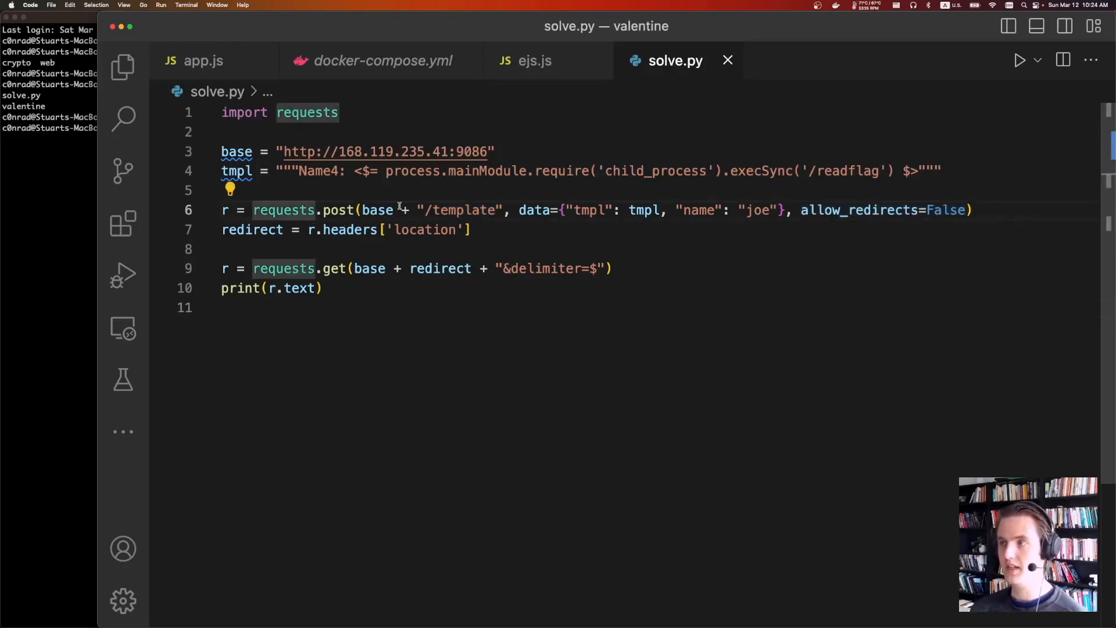
{"action": "left_click", "coordinate": [325, 171]}
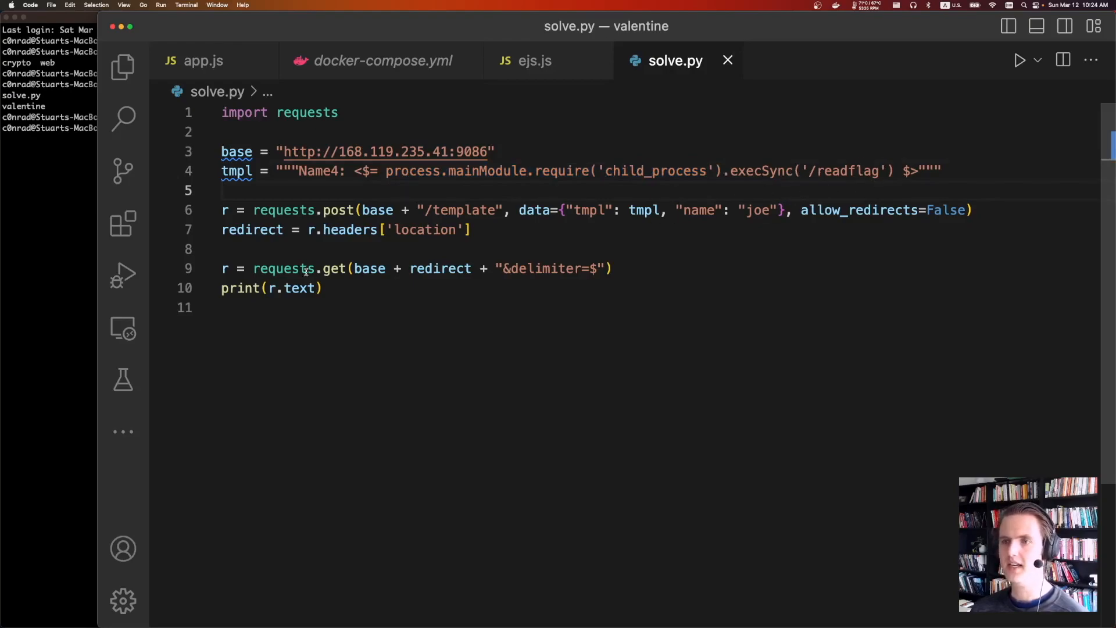
{"action": "double_click", "coordinate": [486, 171]}
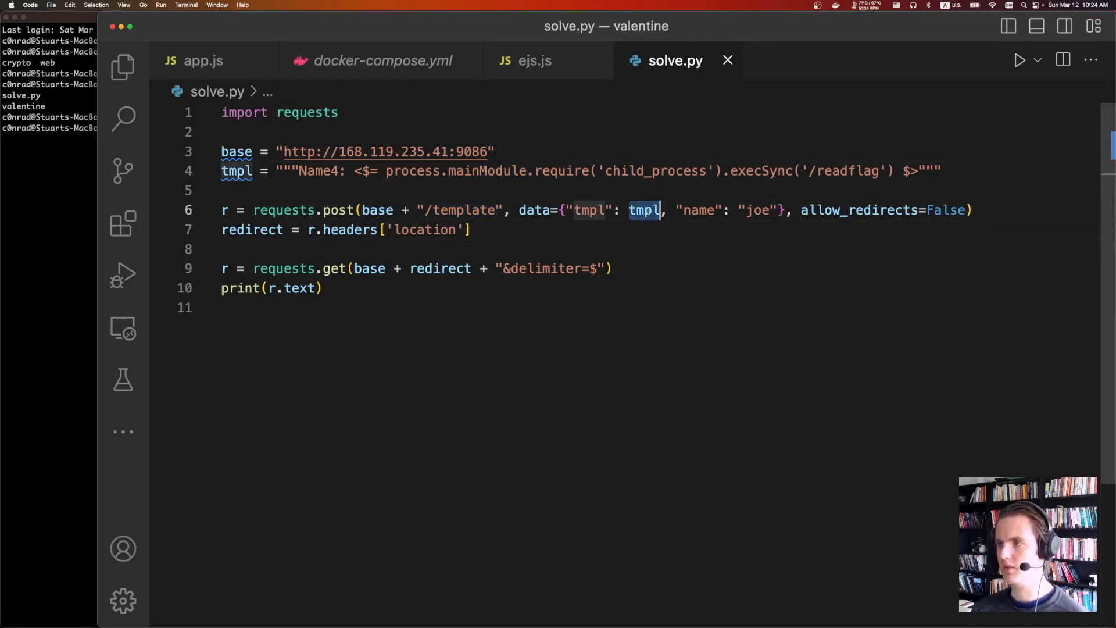
{"action": "double_click", "coordinate": [859, 209]}
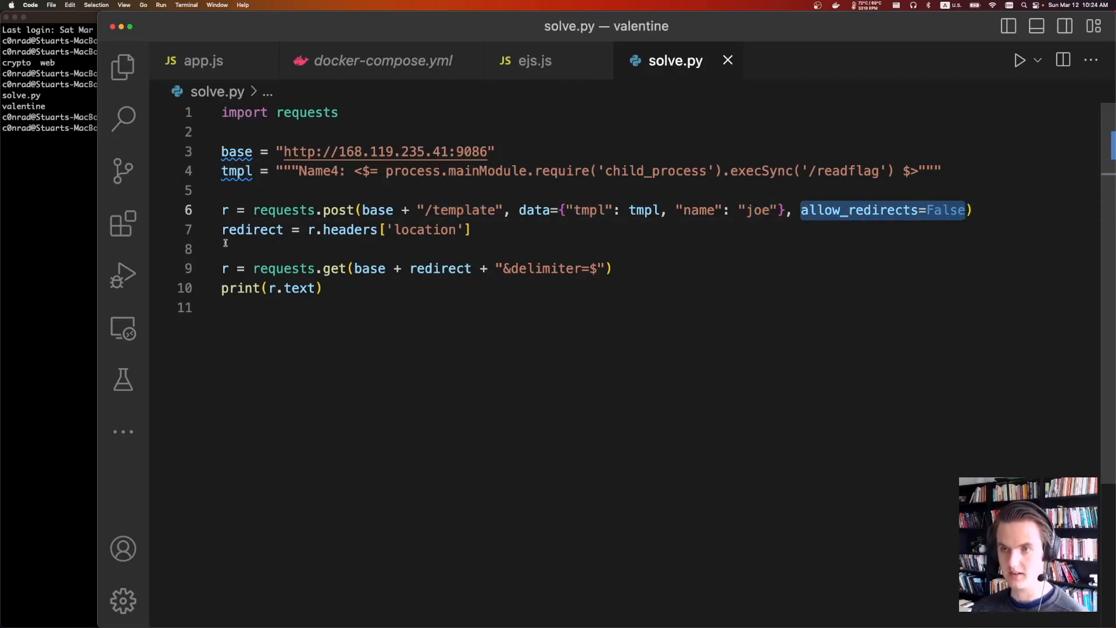
{"action": "double_click", "coordinate": [252, 229]}
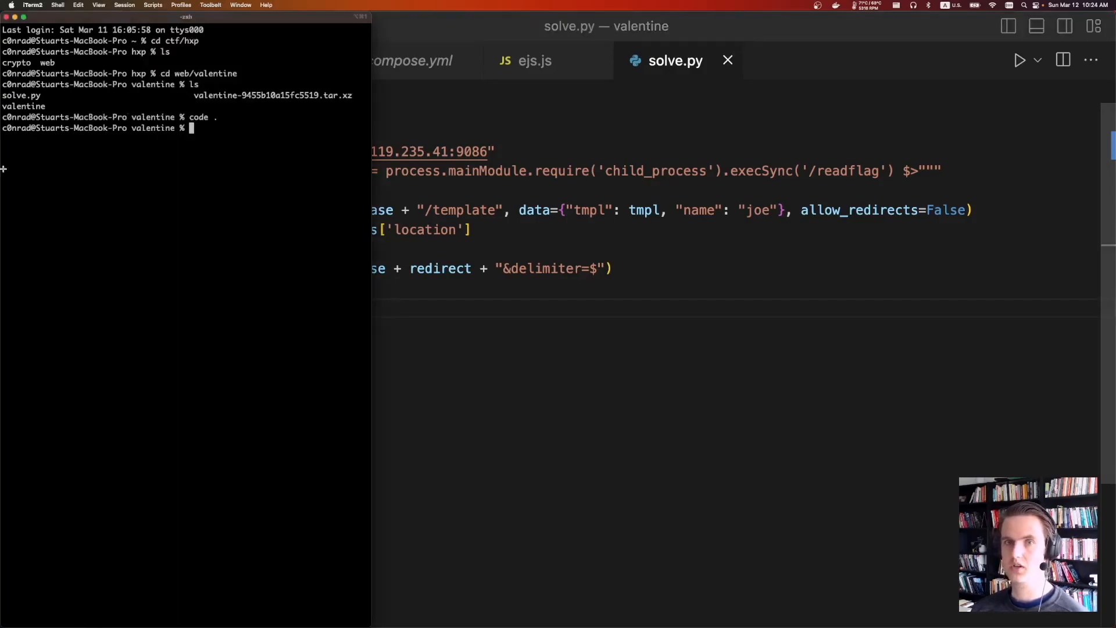
Run python3 solve.py and select the printed flag hxp{W1ll_u_b3_my_V4l3nt1ne?}.
{"action": "type", "text": "python3 solve.py"}
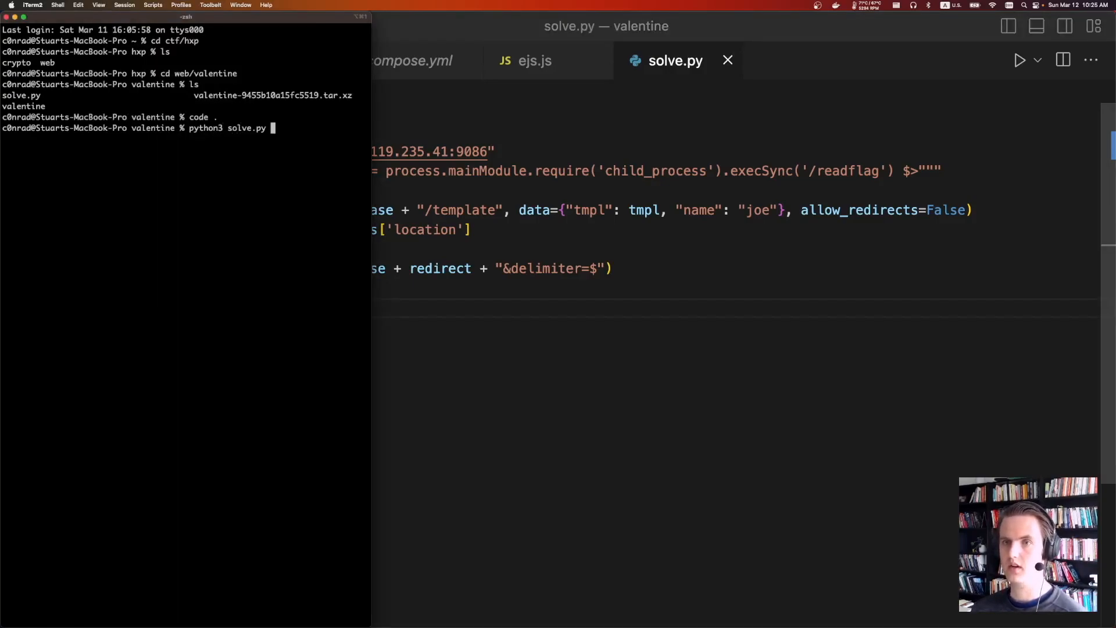
{"action": "key", "text": "Return"}
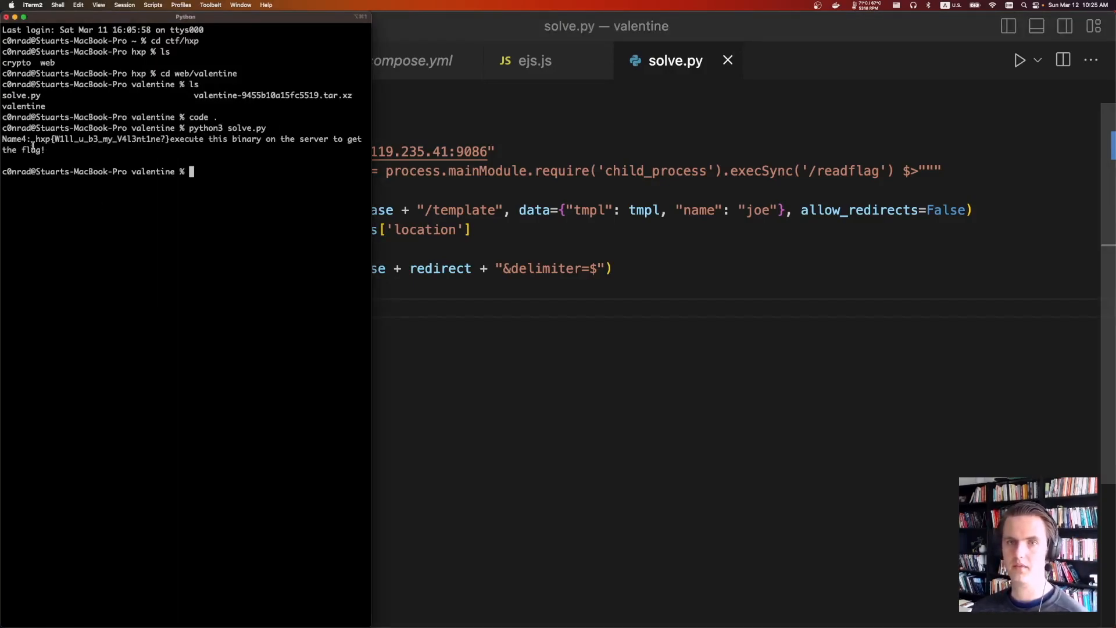
{"action": "double_click", "coordinate": [102, 139]}
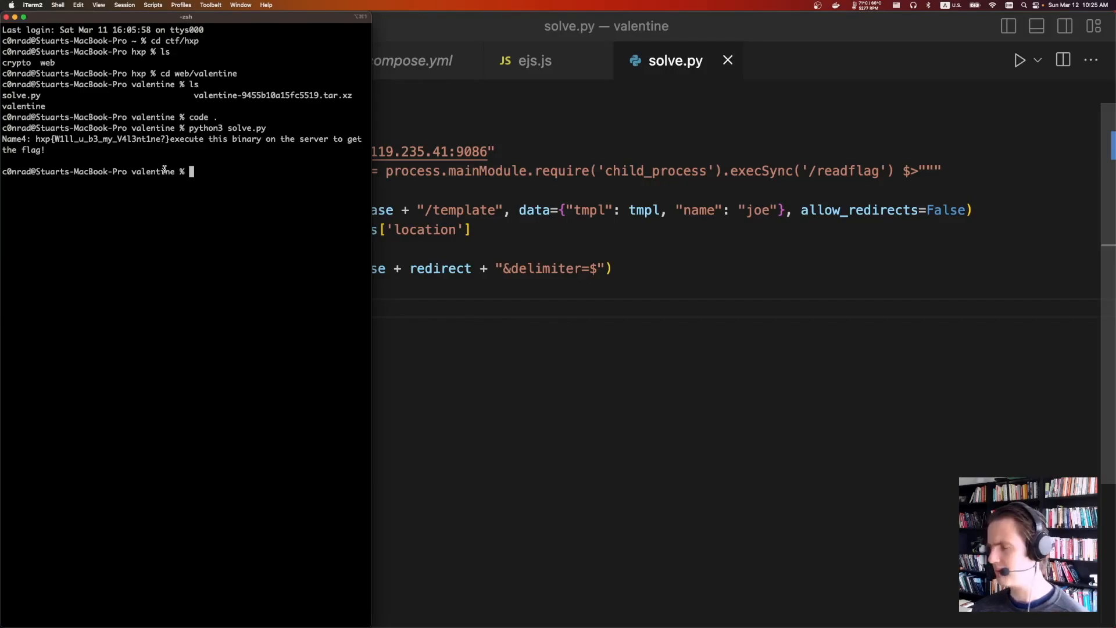
{"action": "mouse_move", "coordinate": [171, 171]}
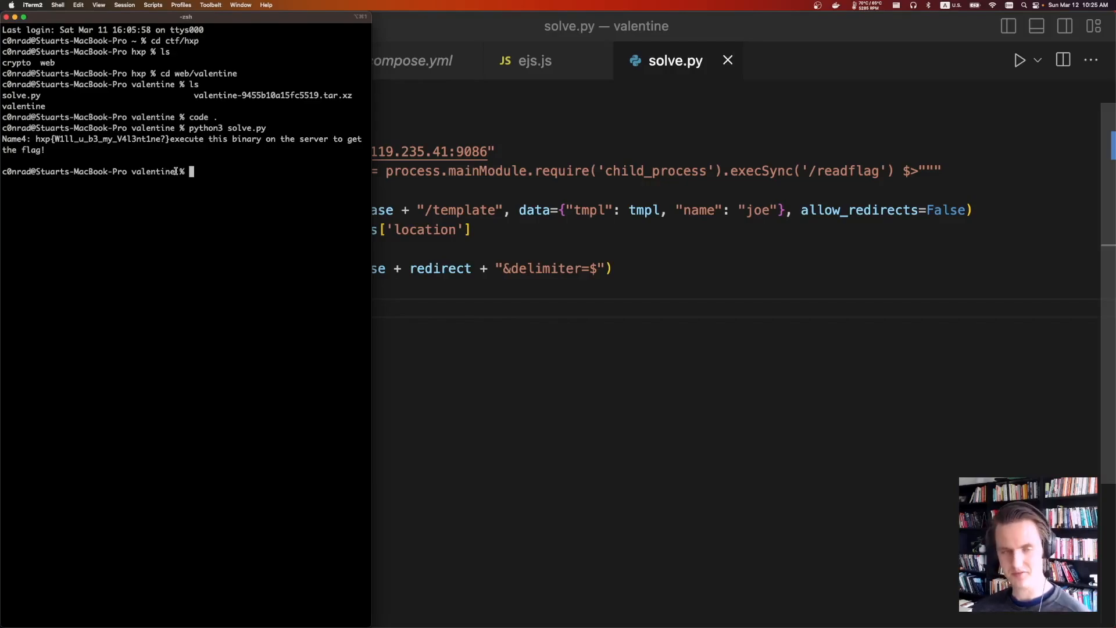